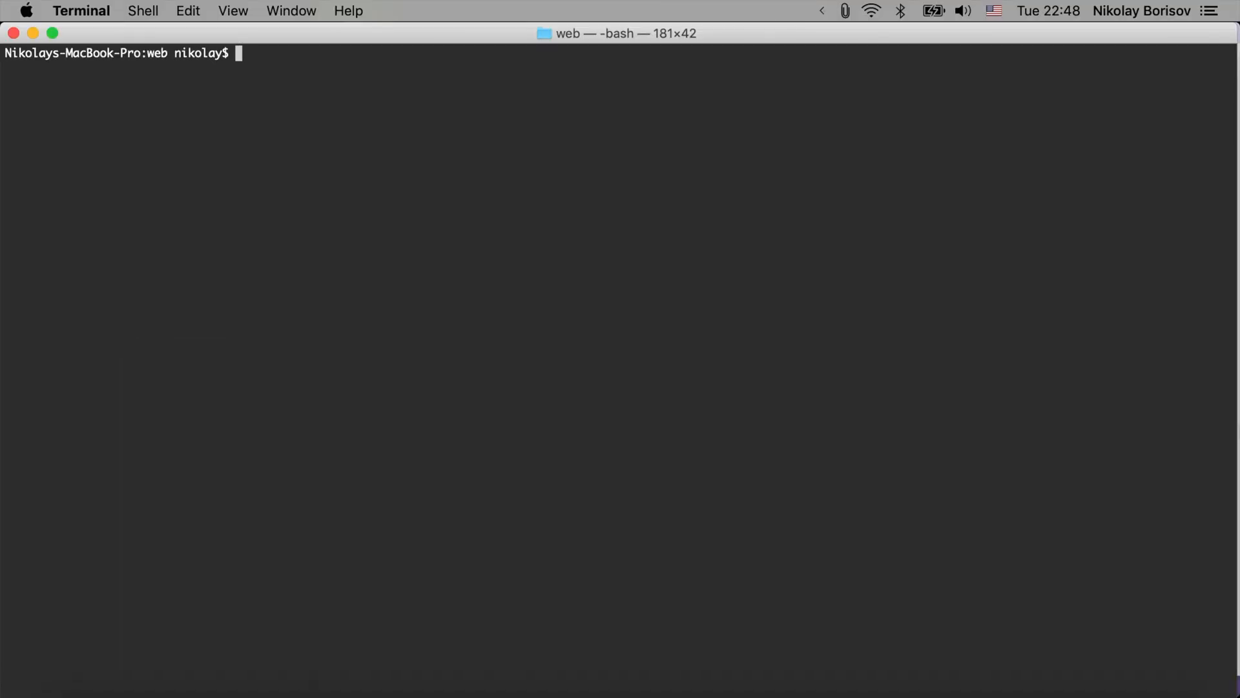
- List the web folder, showing the SQL backup, then the parent folder with db_backups
text(ls)
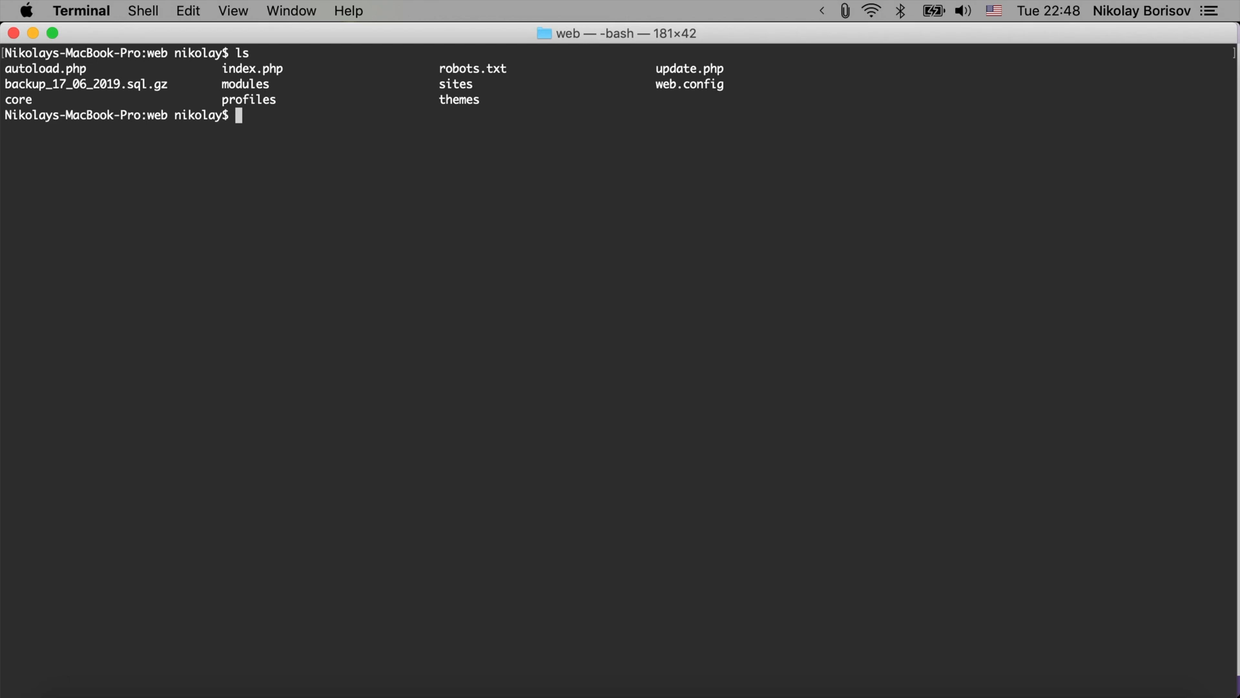
text(ls ..)
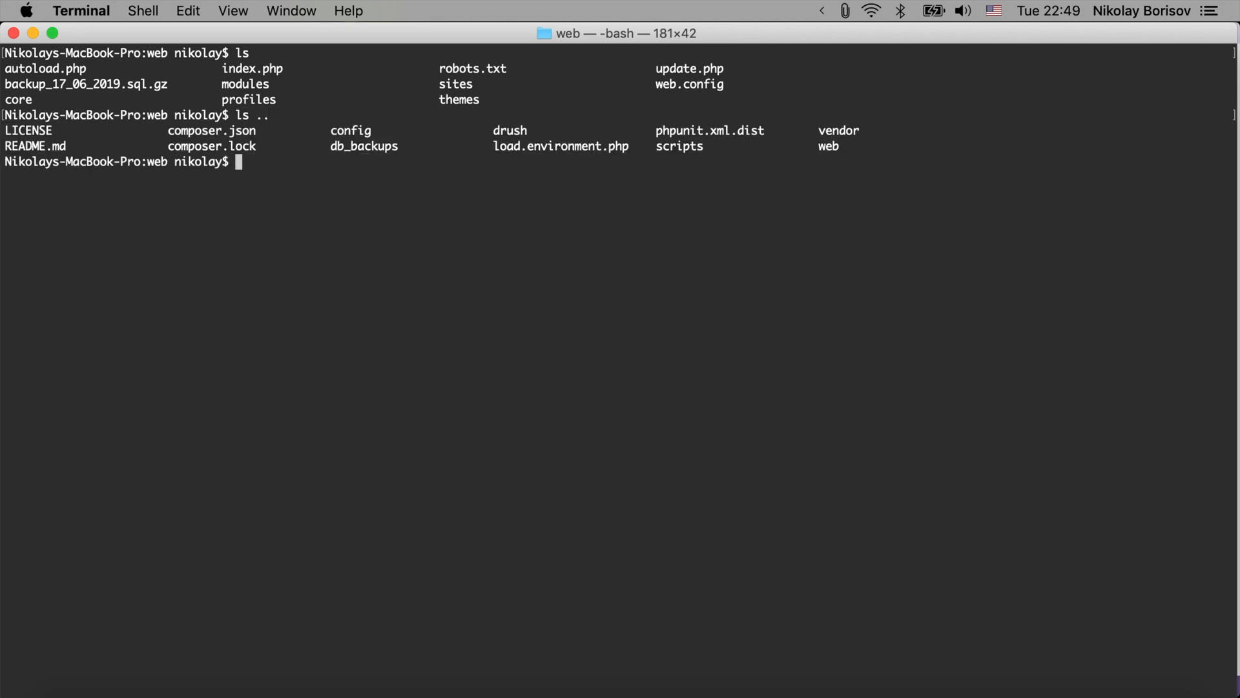
mouse_move(890, 123)
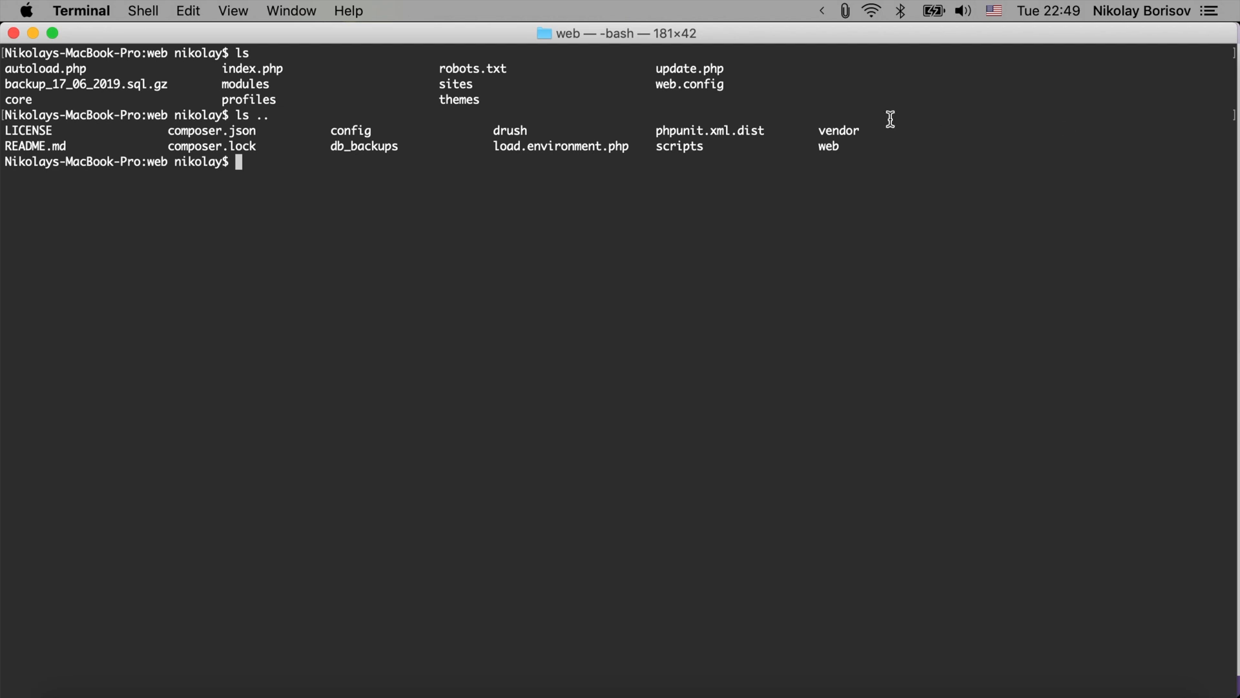
mouse_move(842, 138)
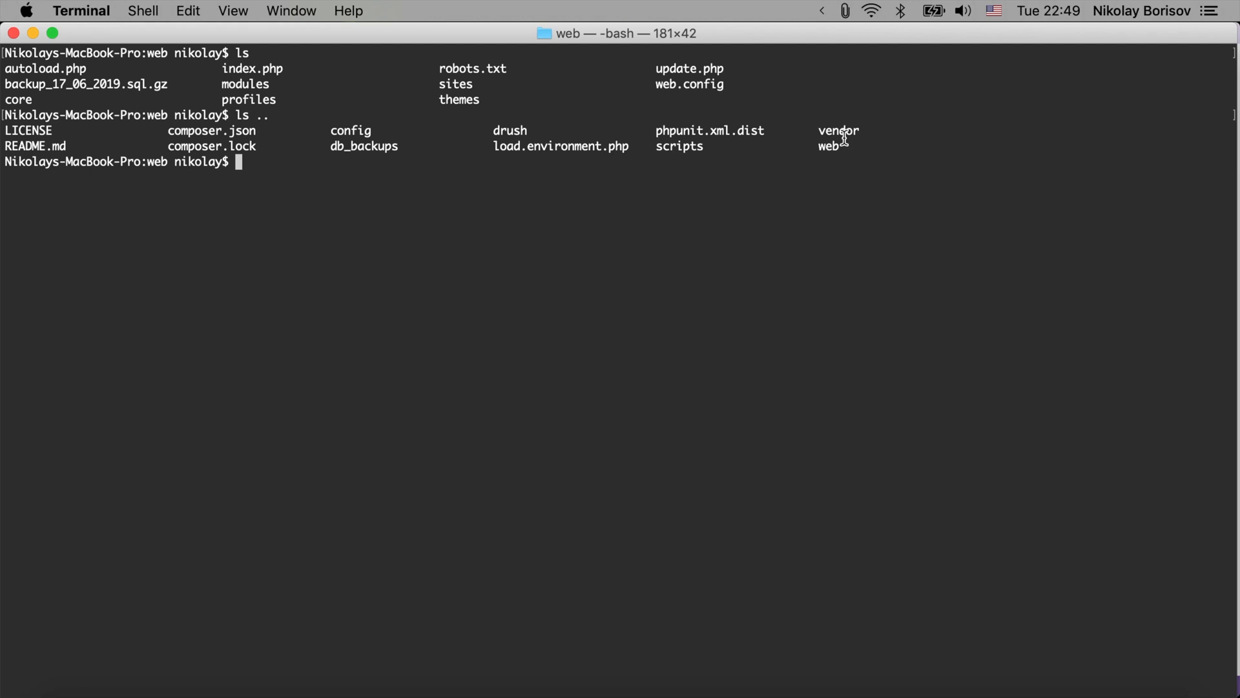
- Run ../vendor/bin/drupal to print the full Drupal Console command list
text(..)
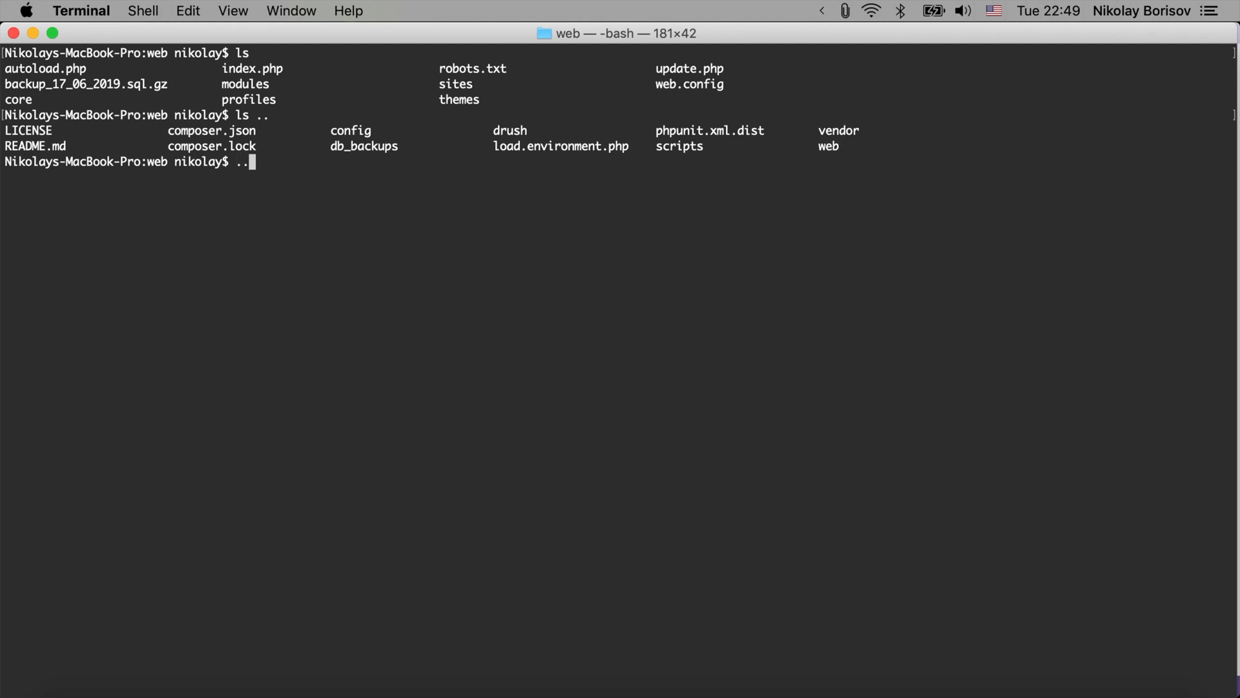
text(vendor/)
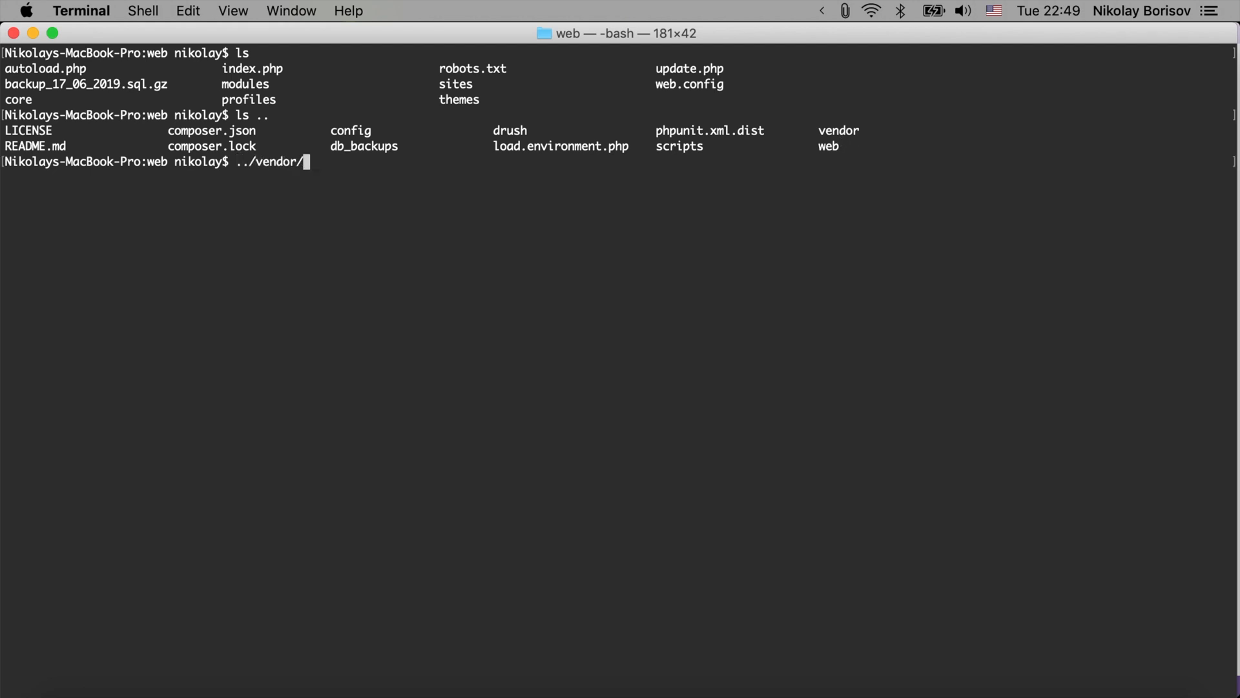
text(bin)
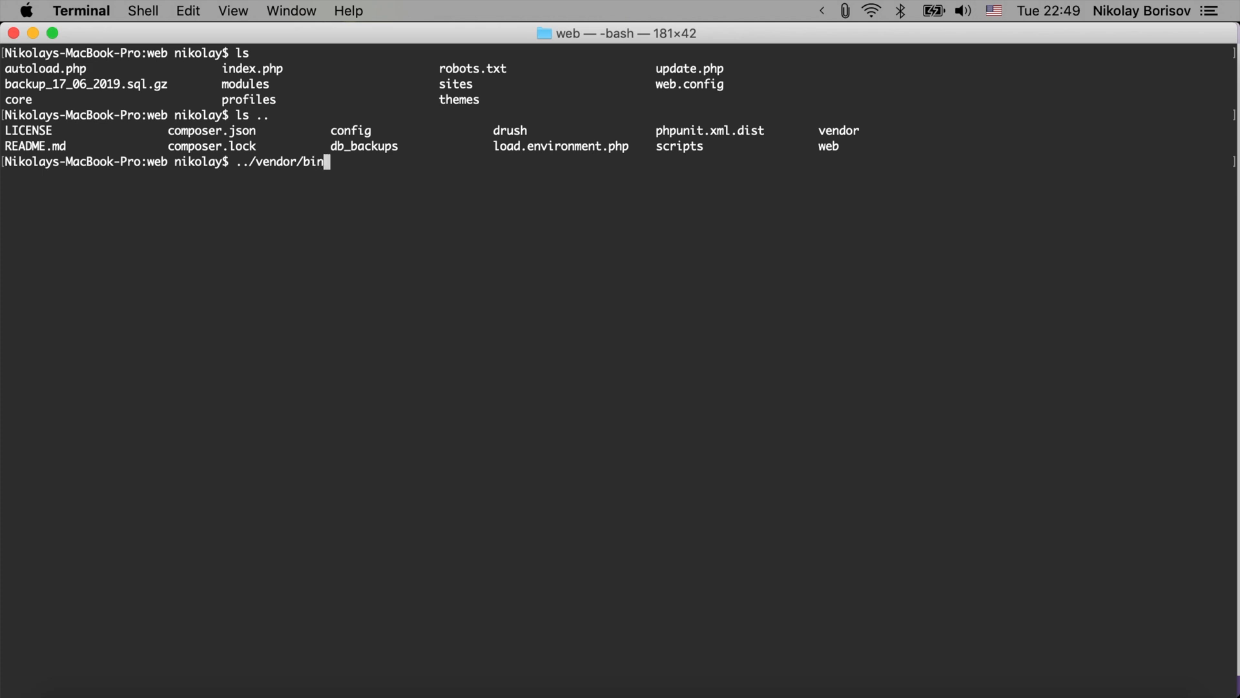
text(/)
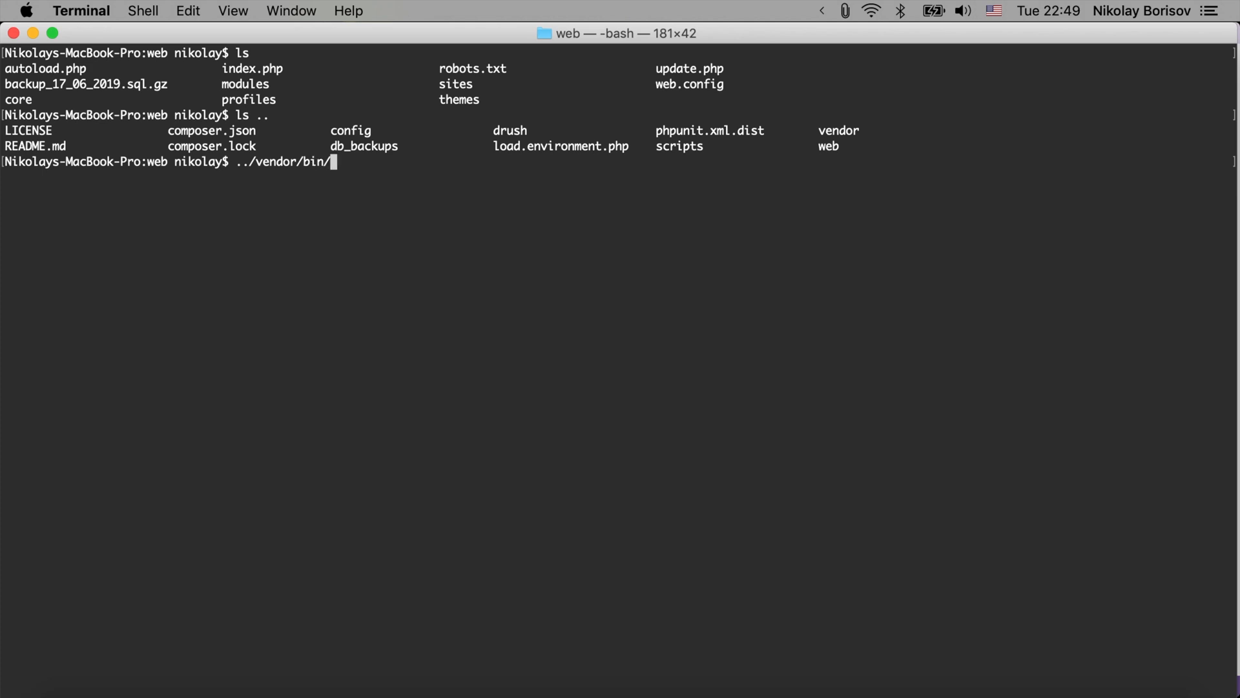
text(dru)
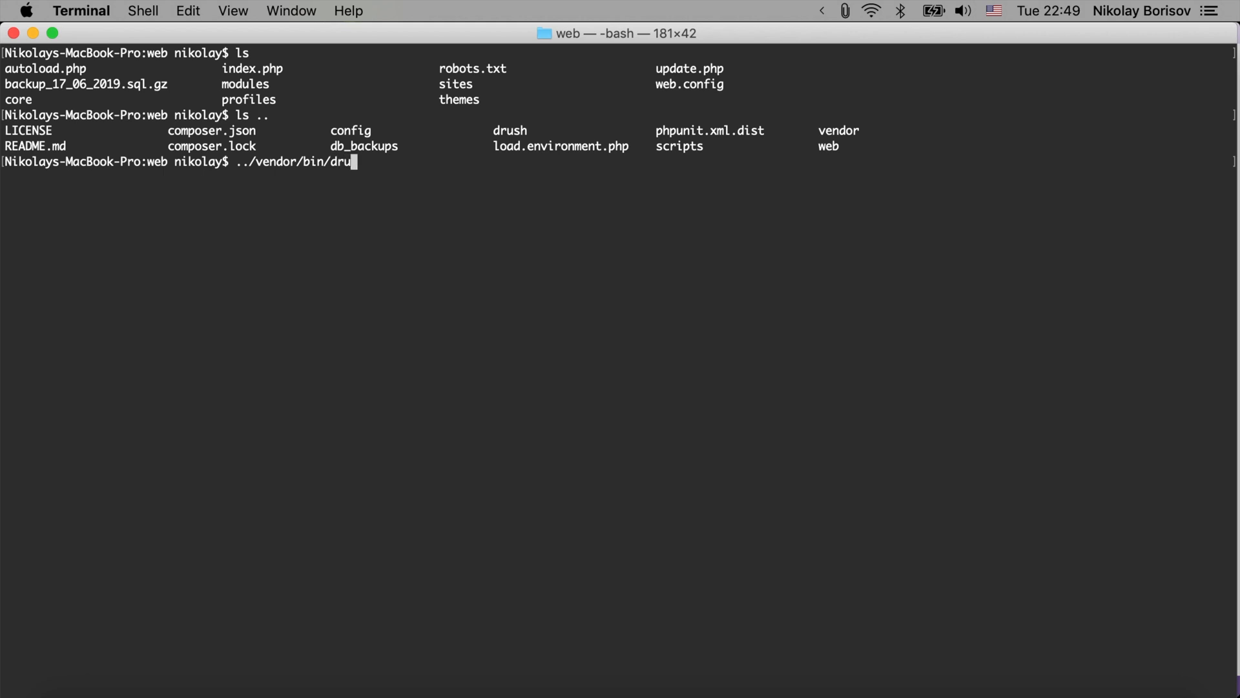
text(pal)
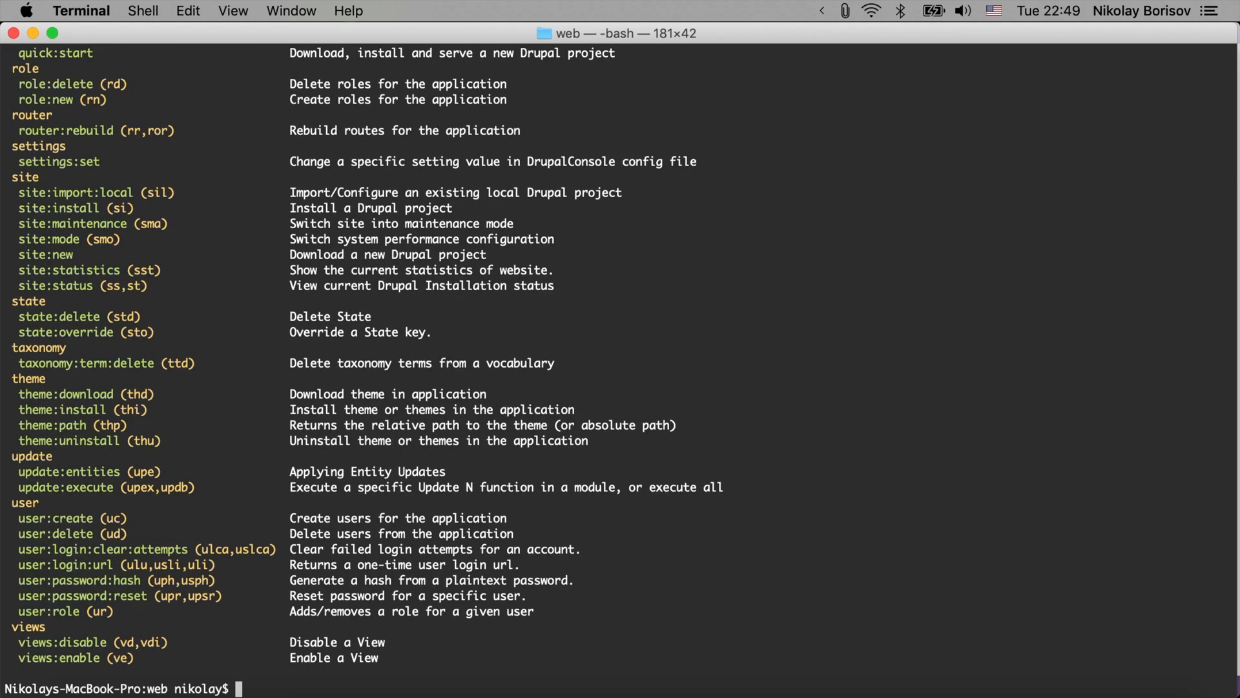
- Scroll the command list to find and select the generate:theme command
scroll(down, 3)
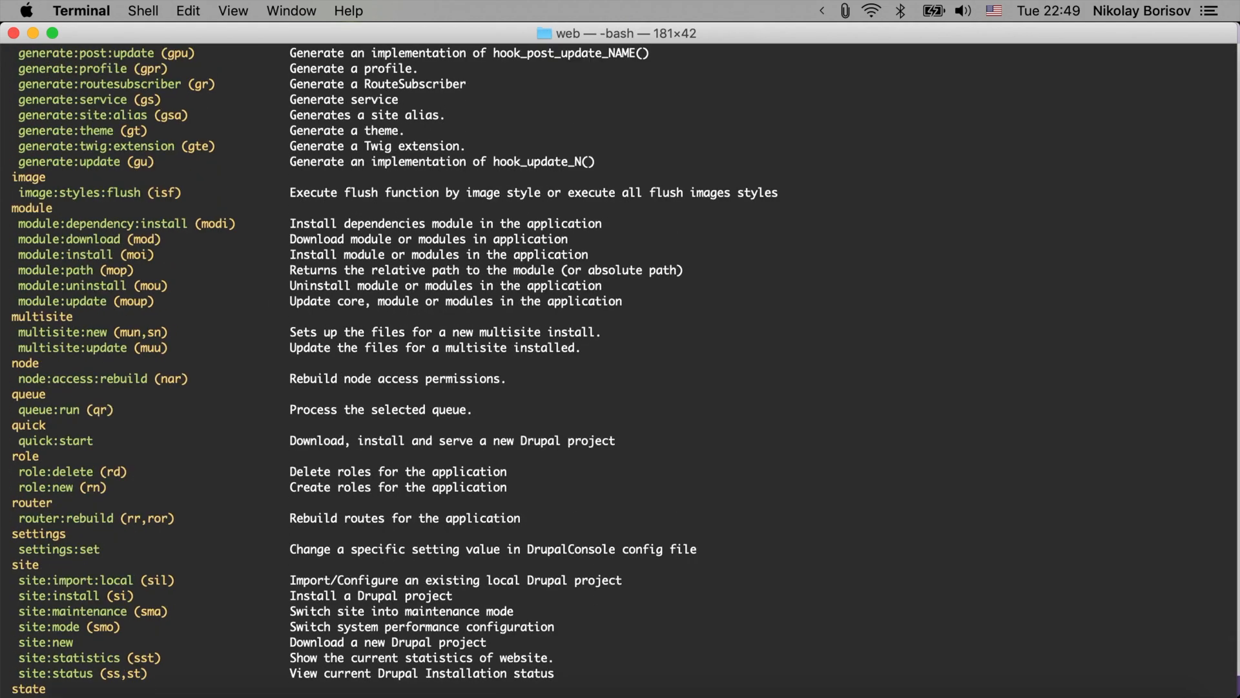
scroll(up, 3)
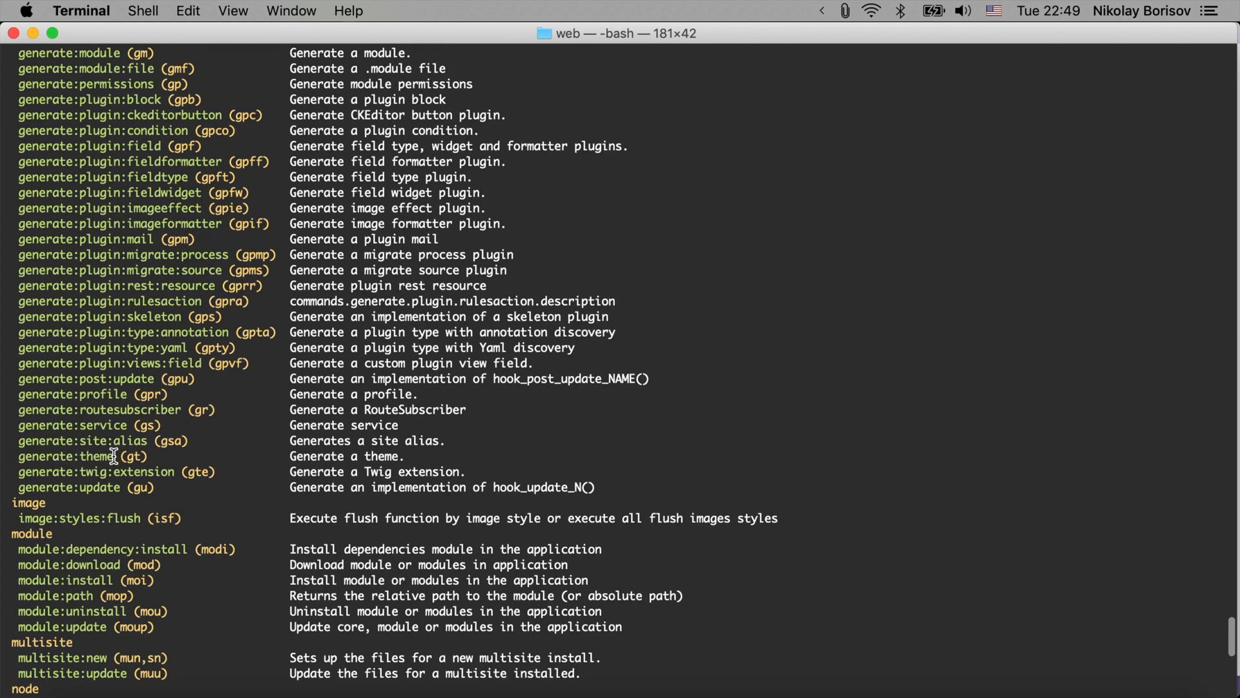
double_click(66, 456)
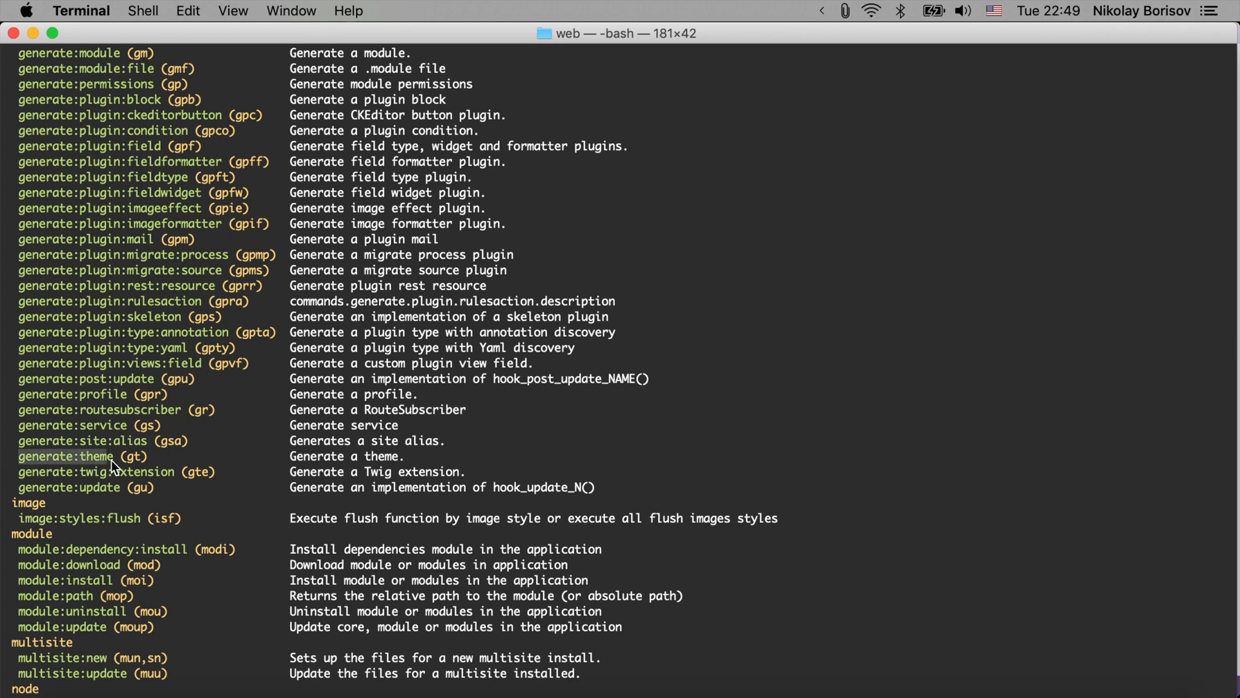
mouse_move(255, 543)
text(../vendor/bin/drupal)
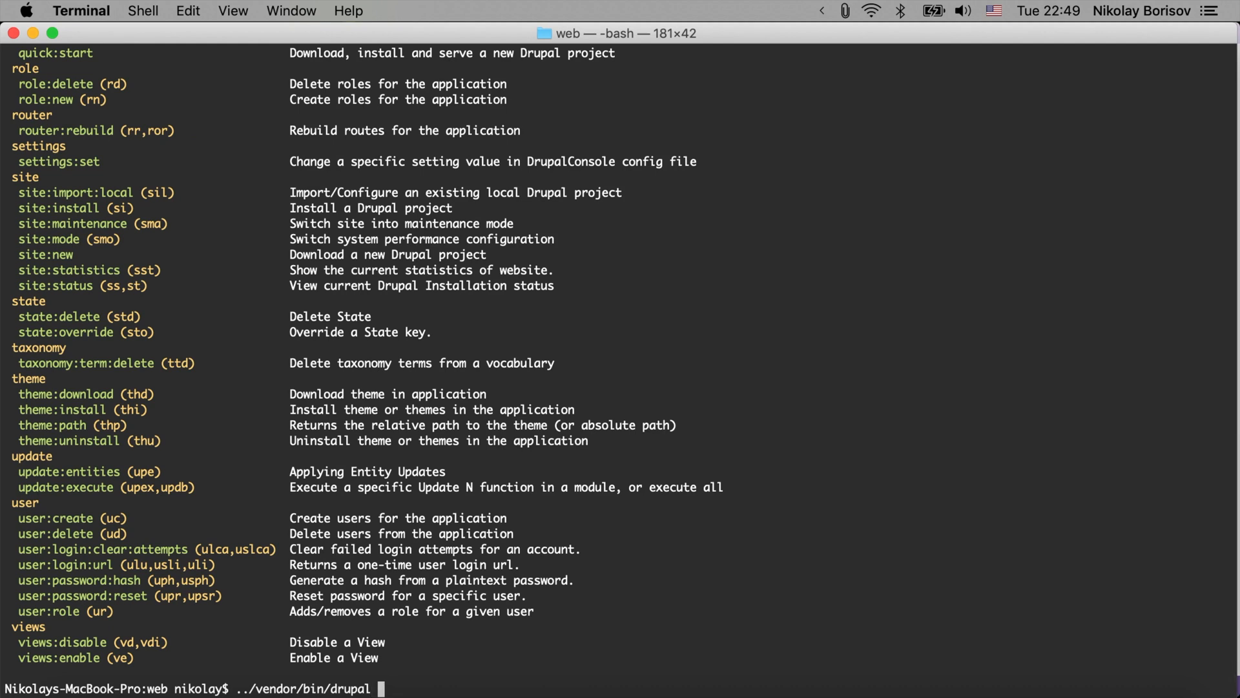
- Run generate:theme, name the theme 'Drupal Up Genny', and accept default machine name and path
text(generate:theme)
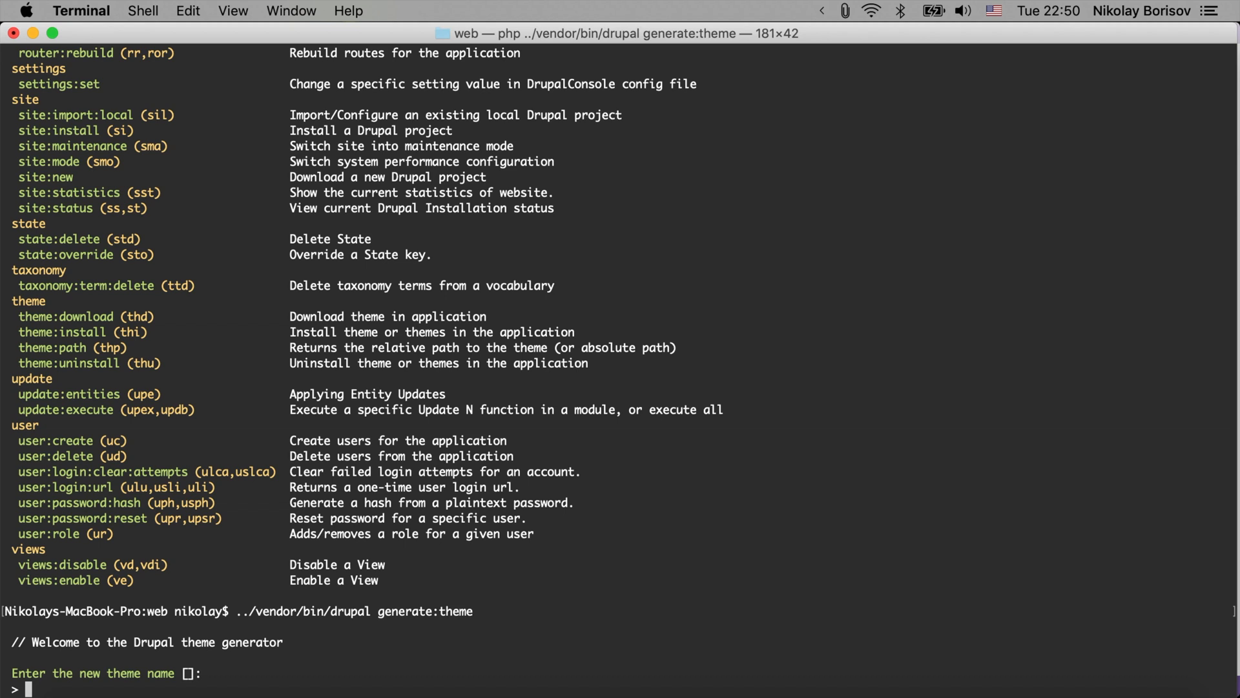
text(Drupal Up Genny)
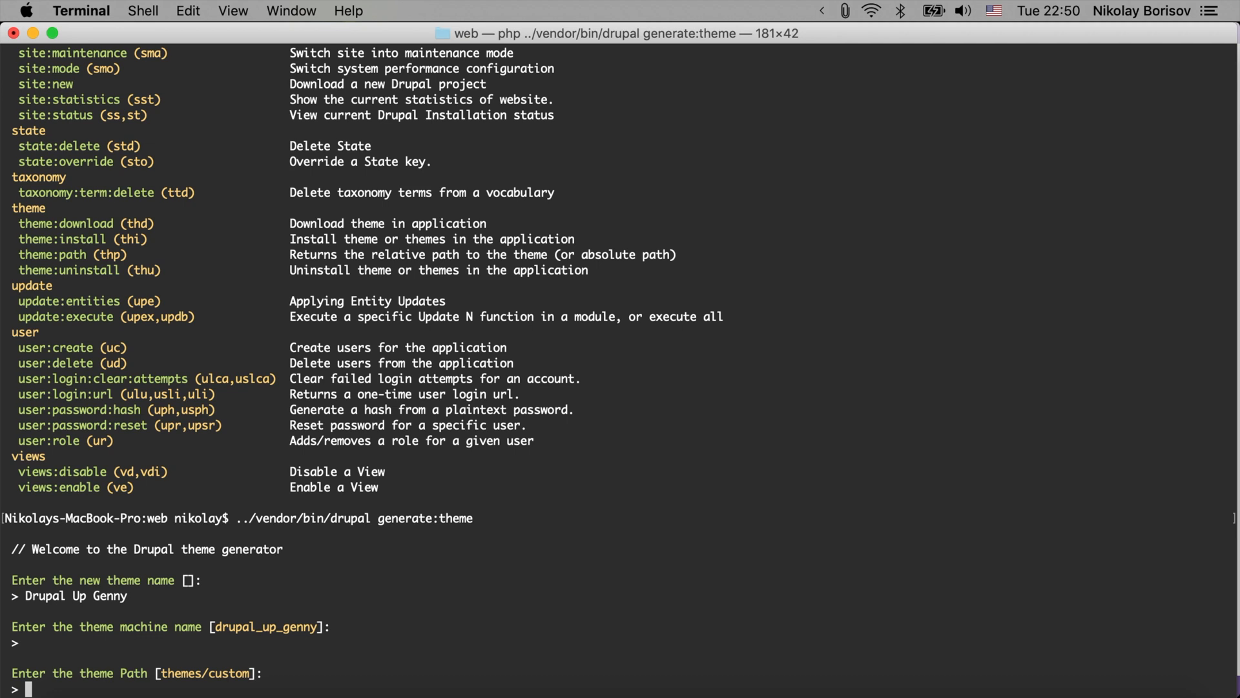
key(enter)
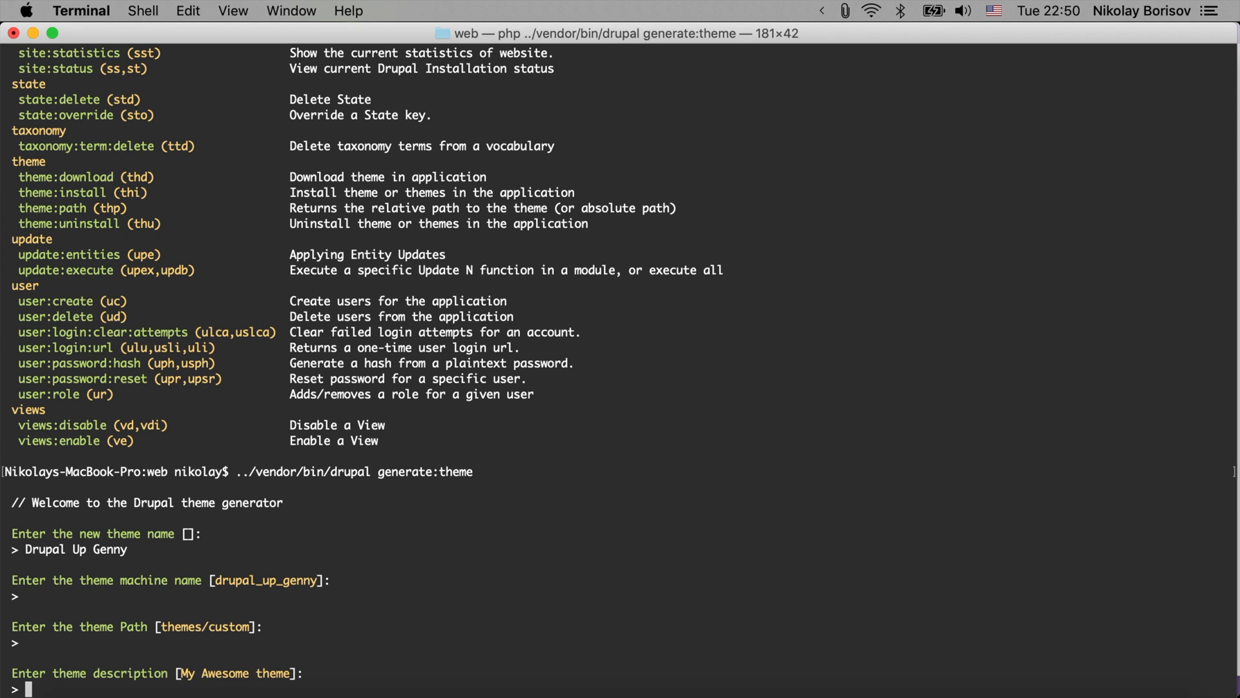
- Enter description 'Our cool generated theme.', package DrupalUp, and accept core version 8.x
text(0)
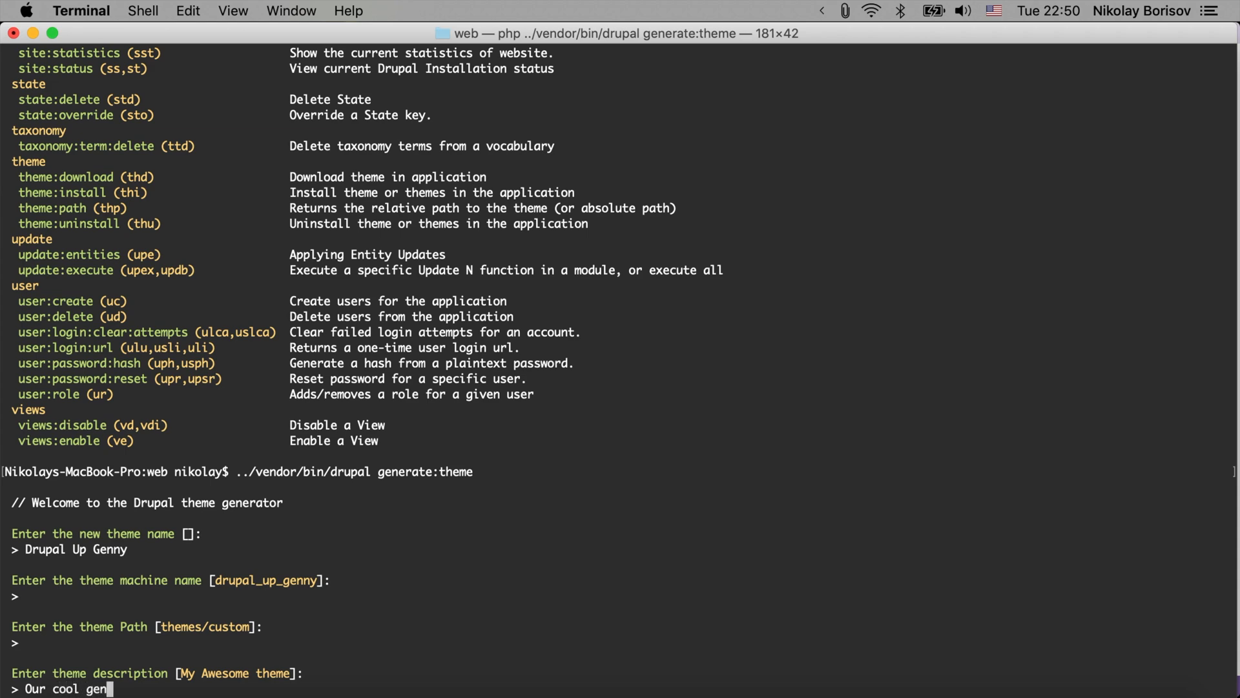
text(erated theme.)
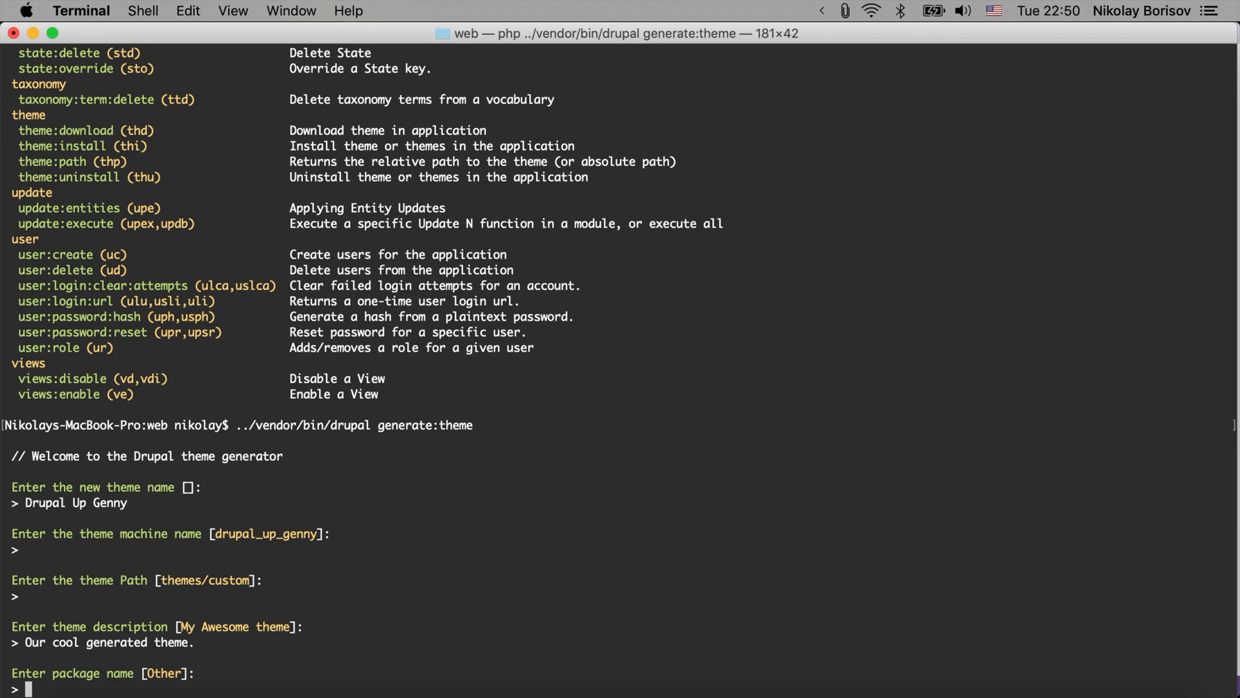
text(DrupalUp)
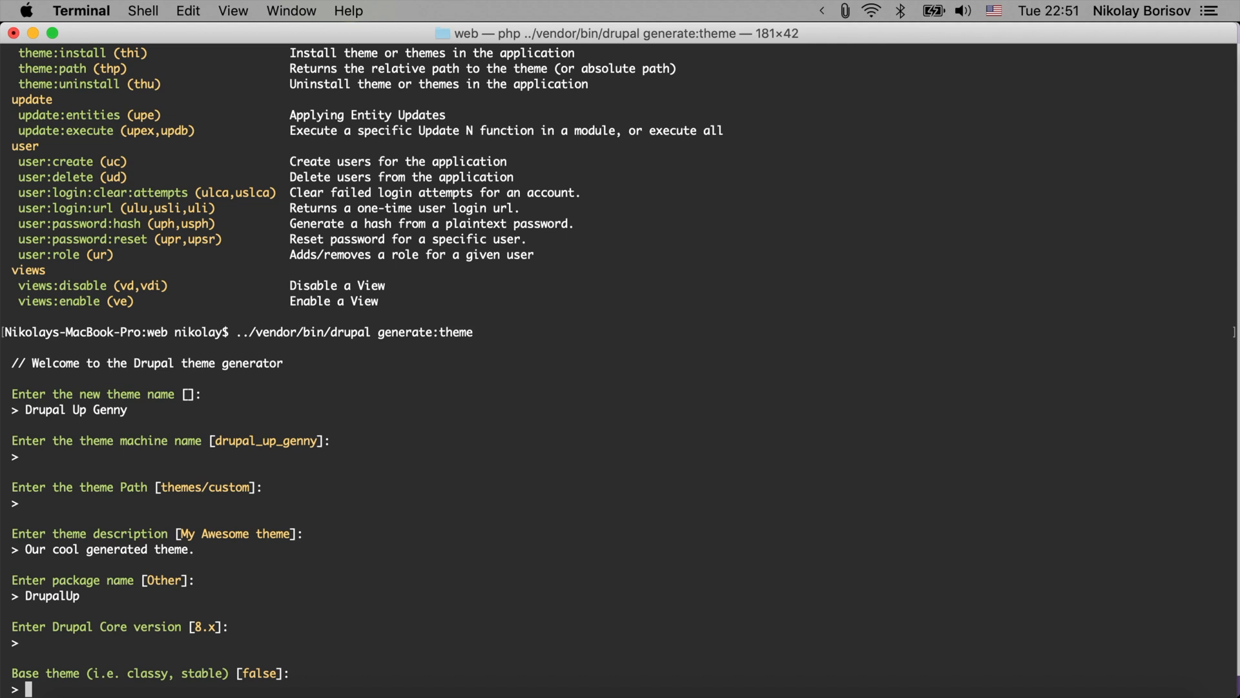
- Set base theme classy, answer no to libraries, regions and breakpoints, then confirm yes
text(classy)
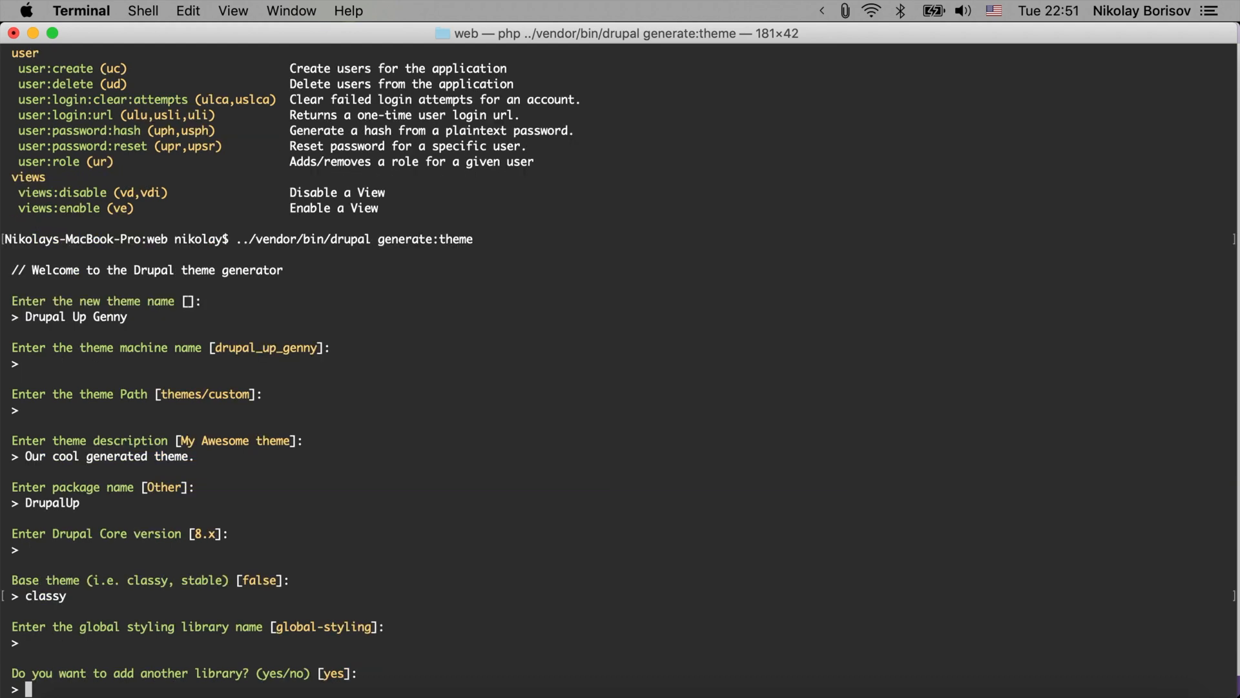
text(no)
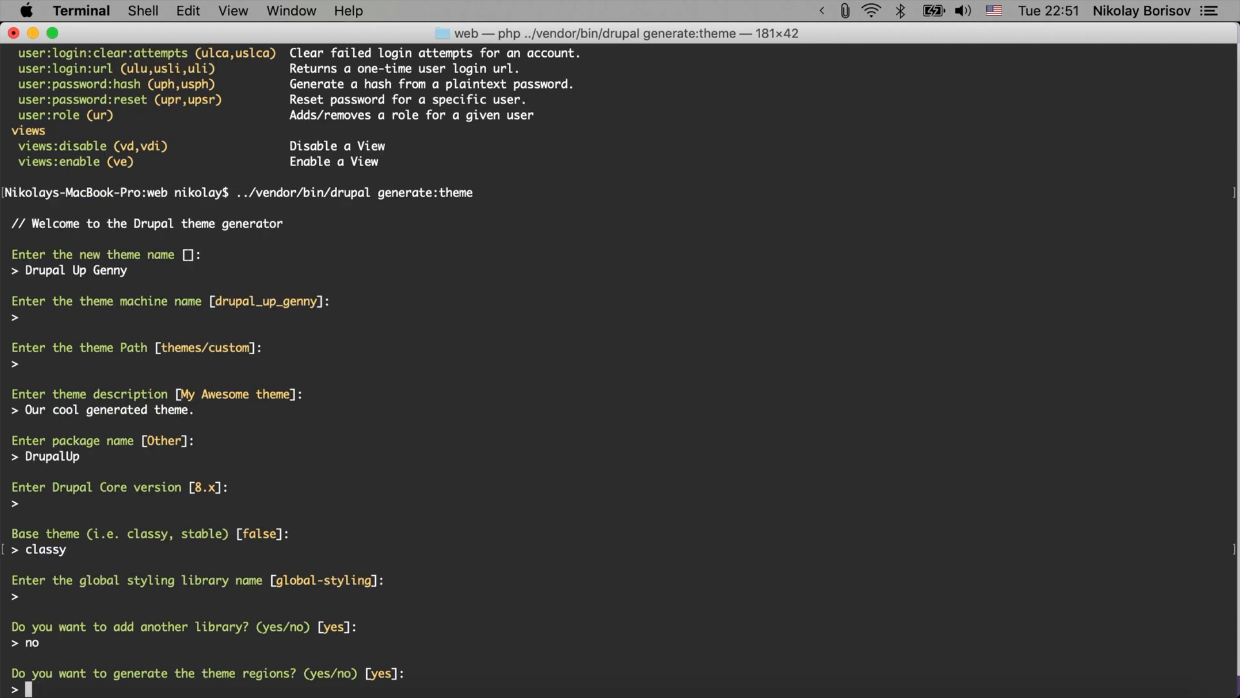
text(n)
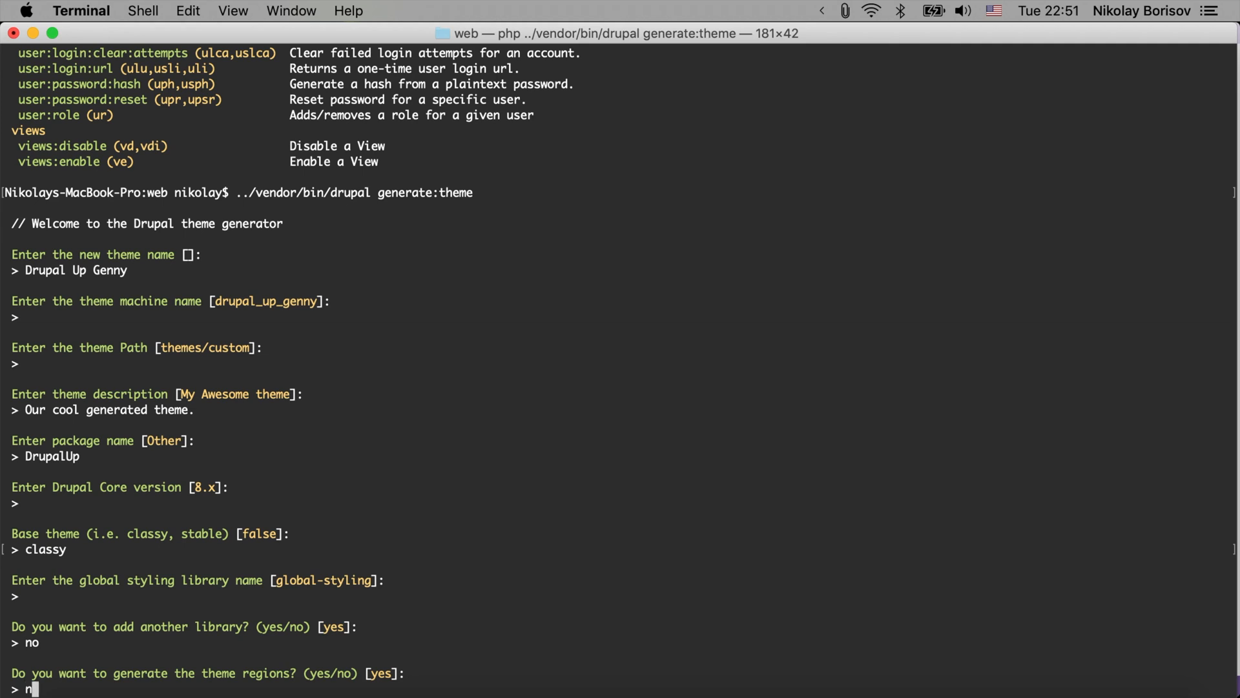
text(o)
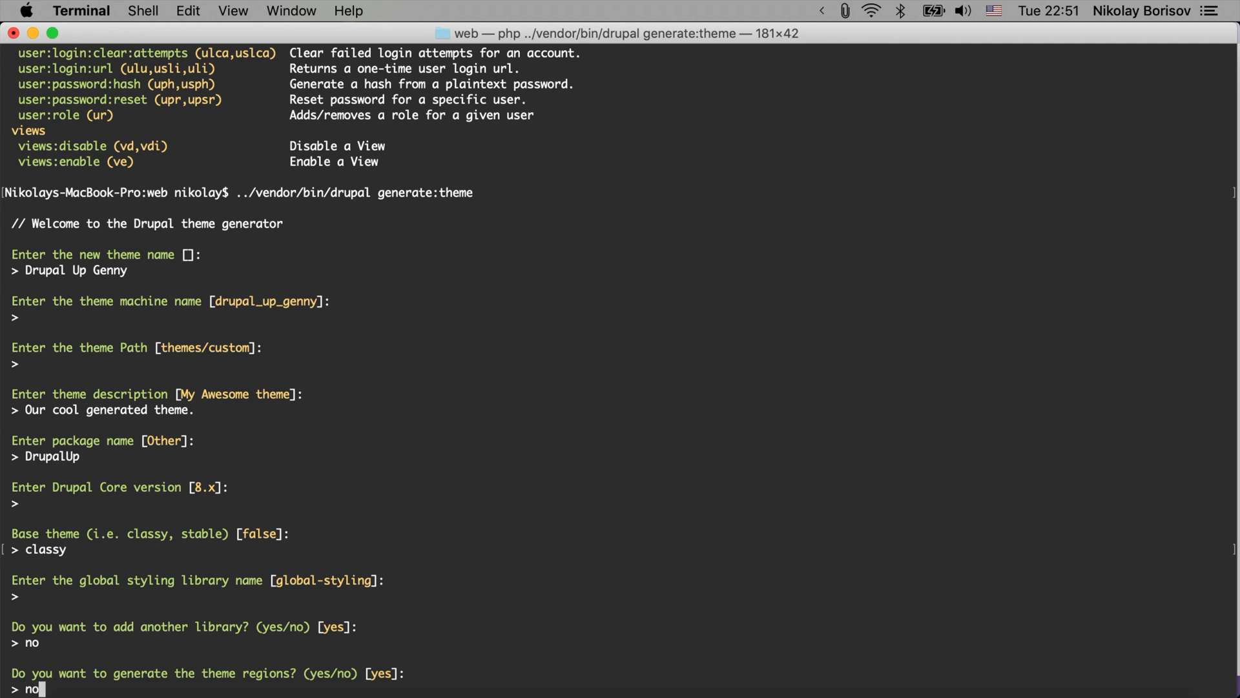
mouse_move(163, 609)
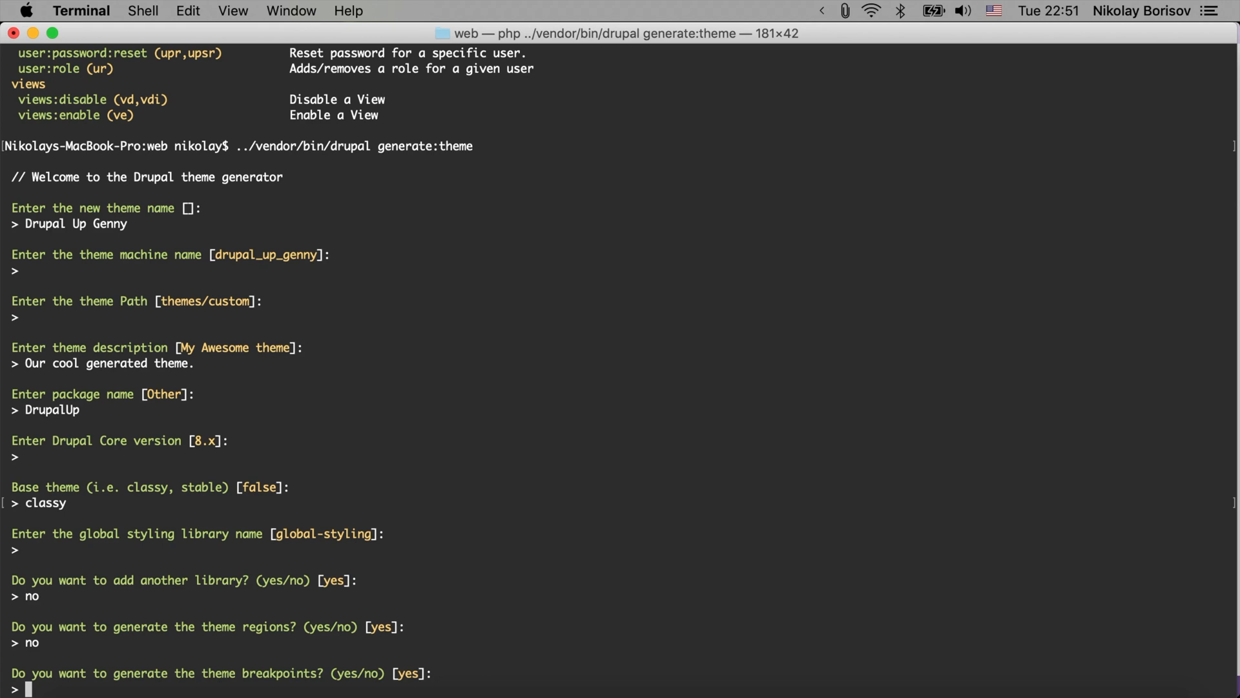
text(no)
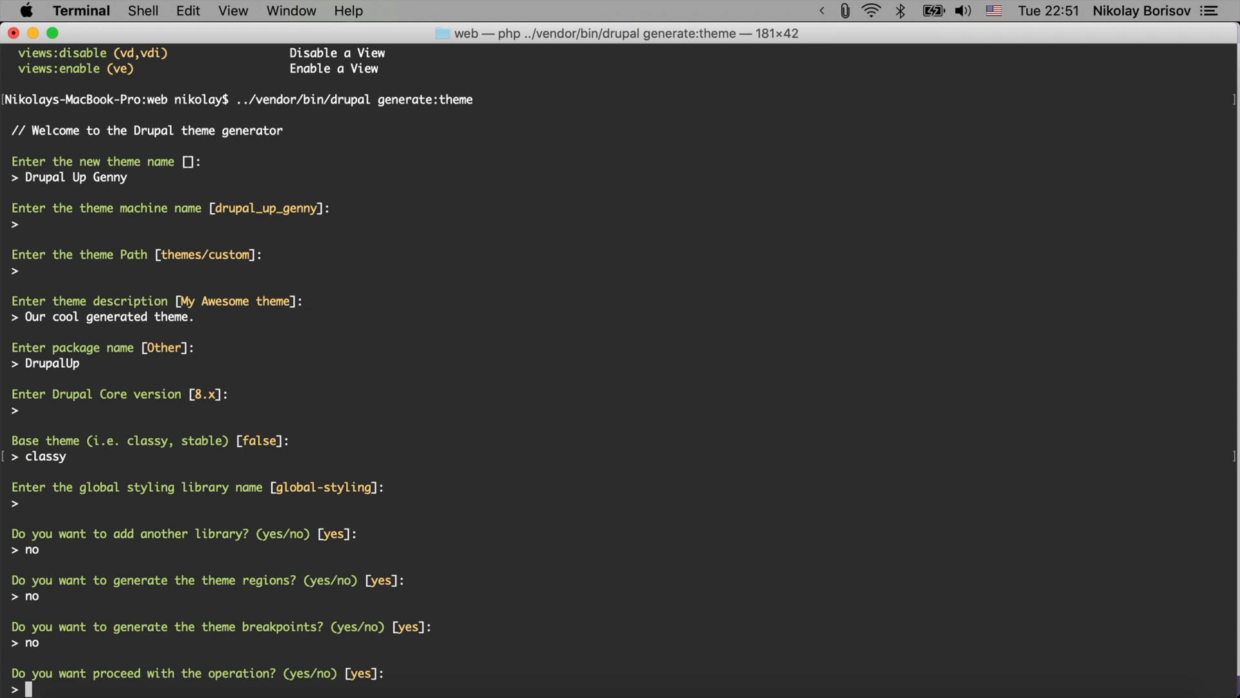
text(y)
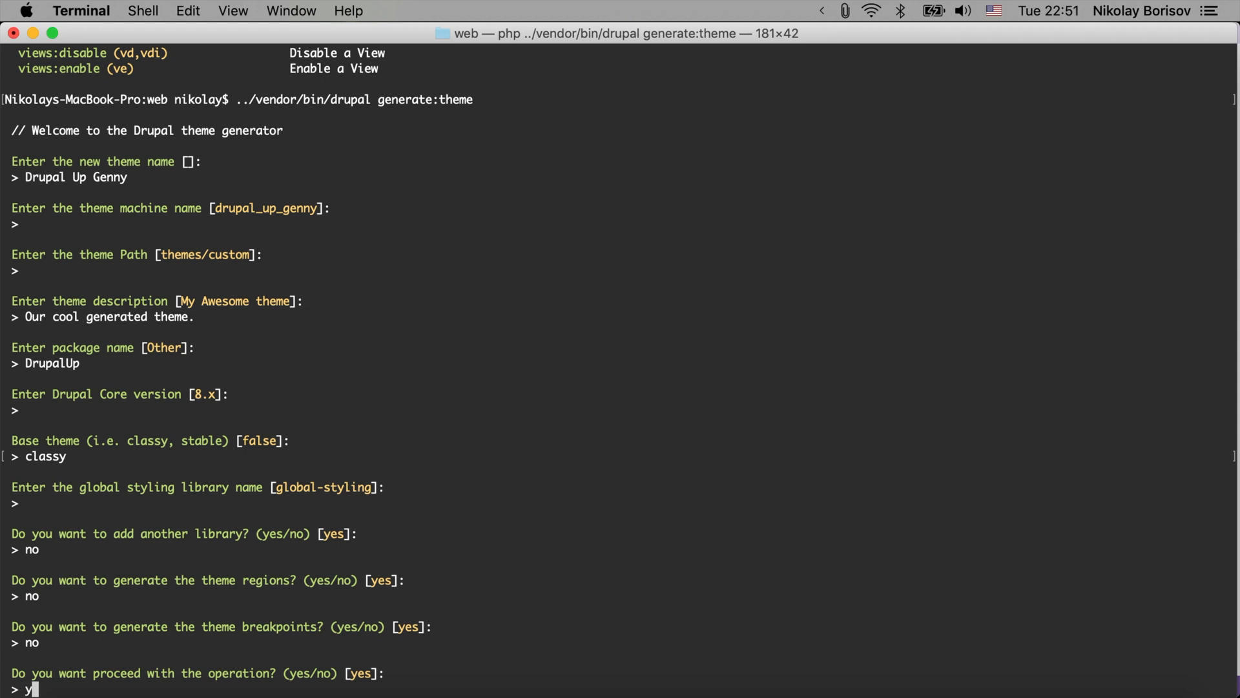
text(es)
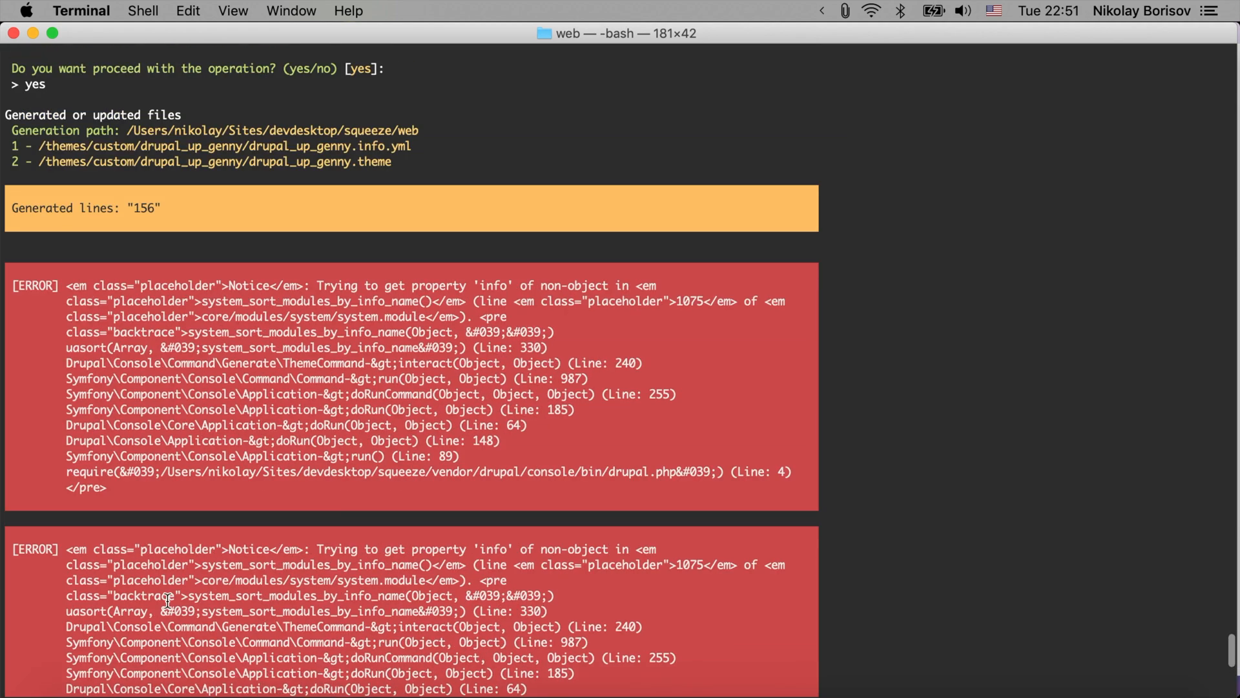
- Scroll past the generated files list and notice errors to the returned shell prompt
scroll(down, 3)
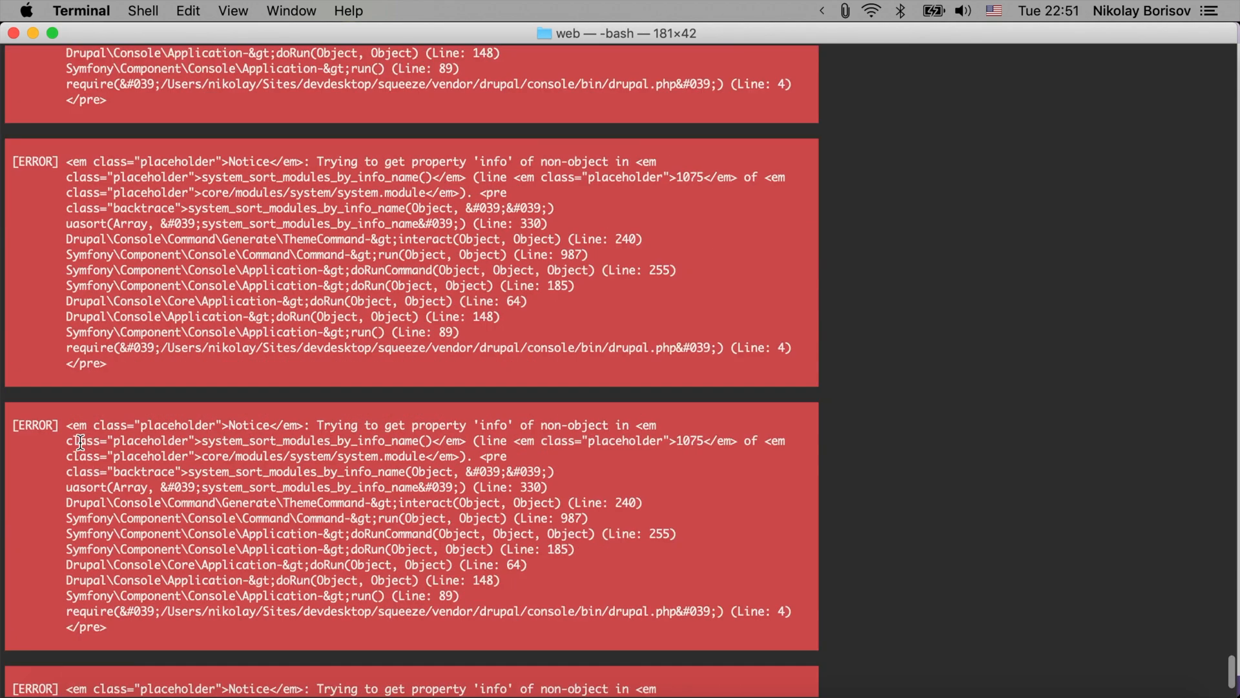
scroll(down, 3)
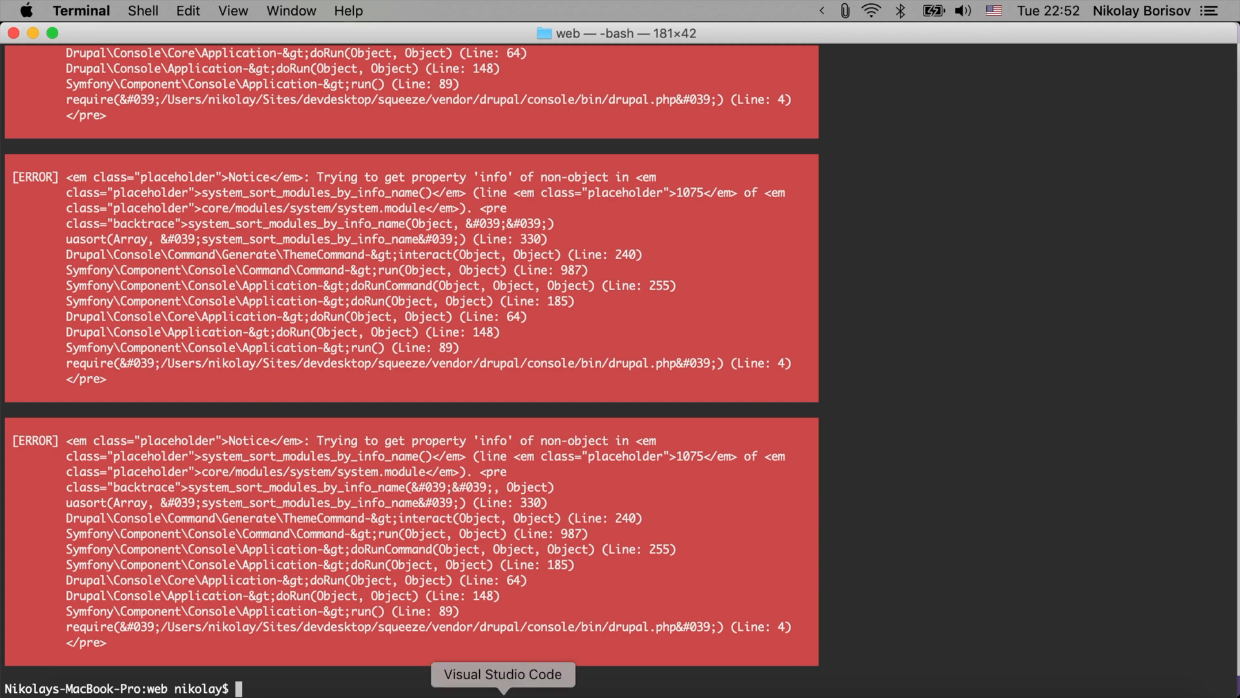
- In VS Code, expand the drupal_up_genny theme folder and open drupal_up_genny.info.yml
click(502, 674)
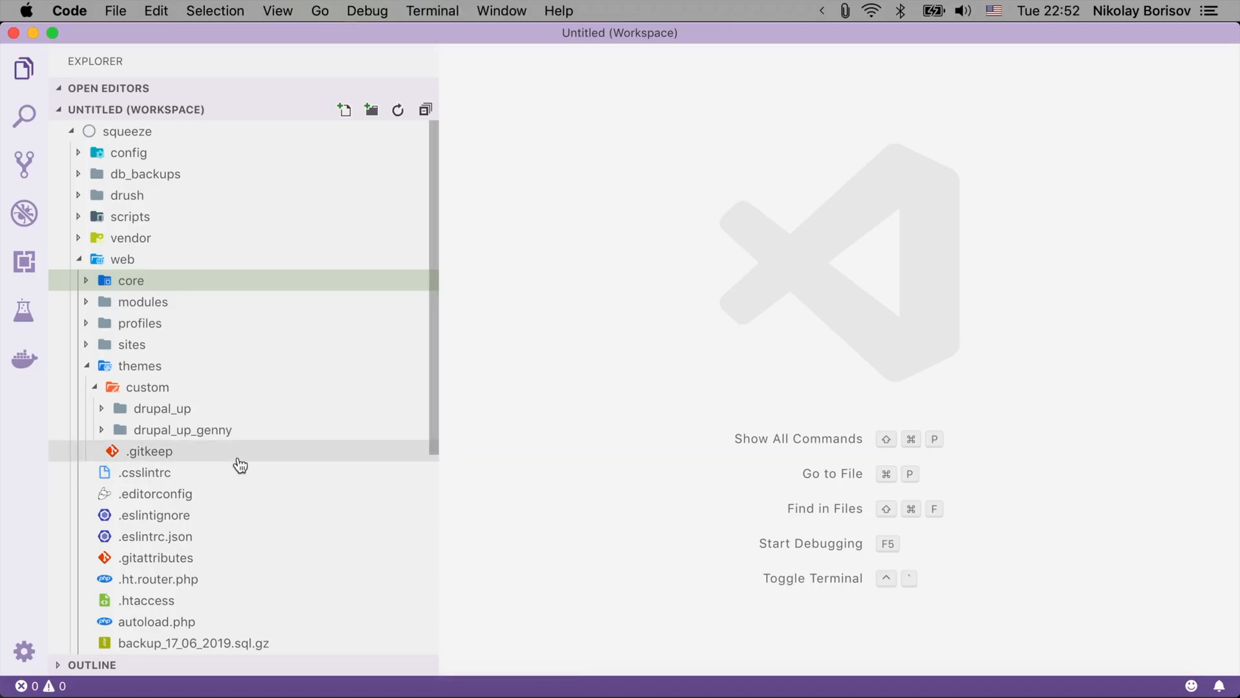
mouse_move(182, 430)
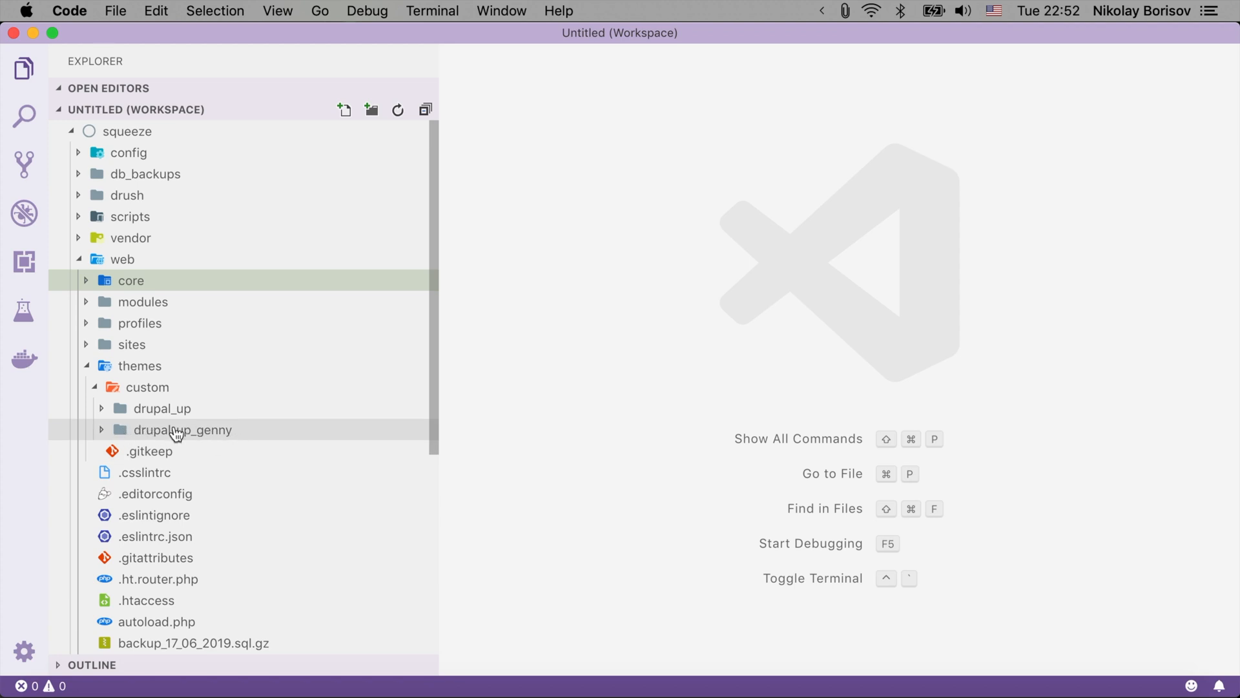
click(183, 430)
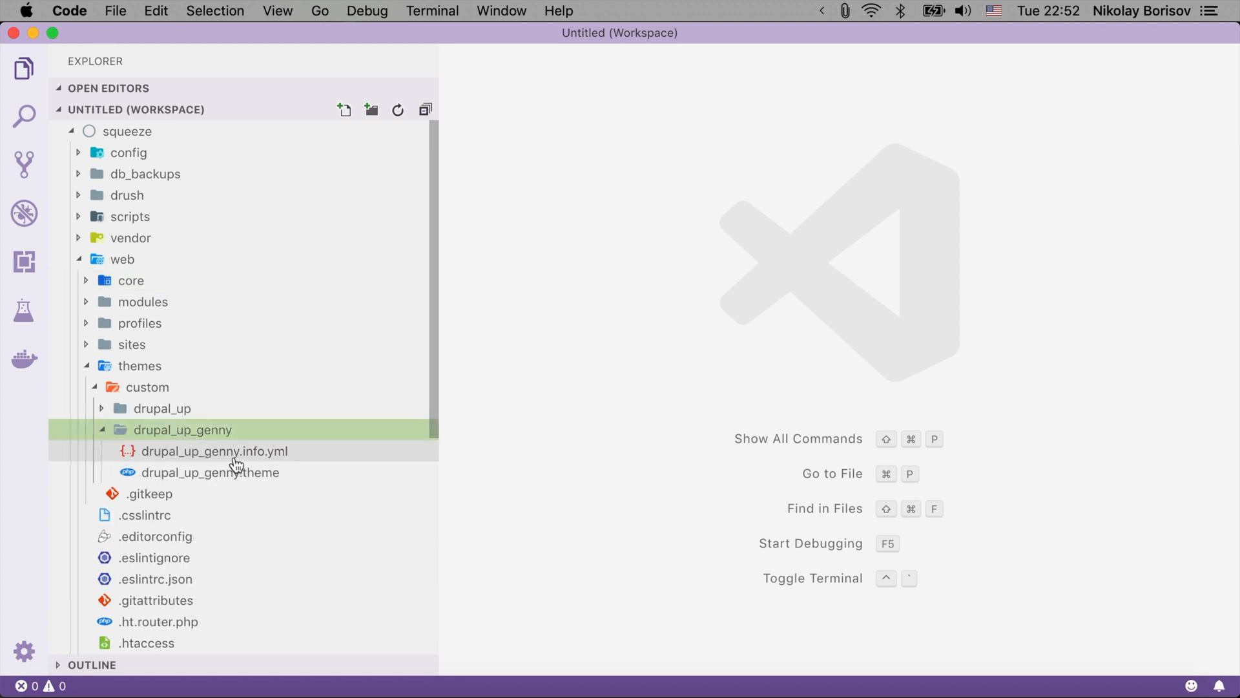
mouse_move(214, 450)
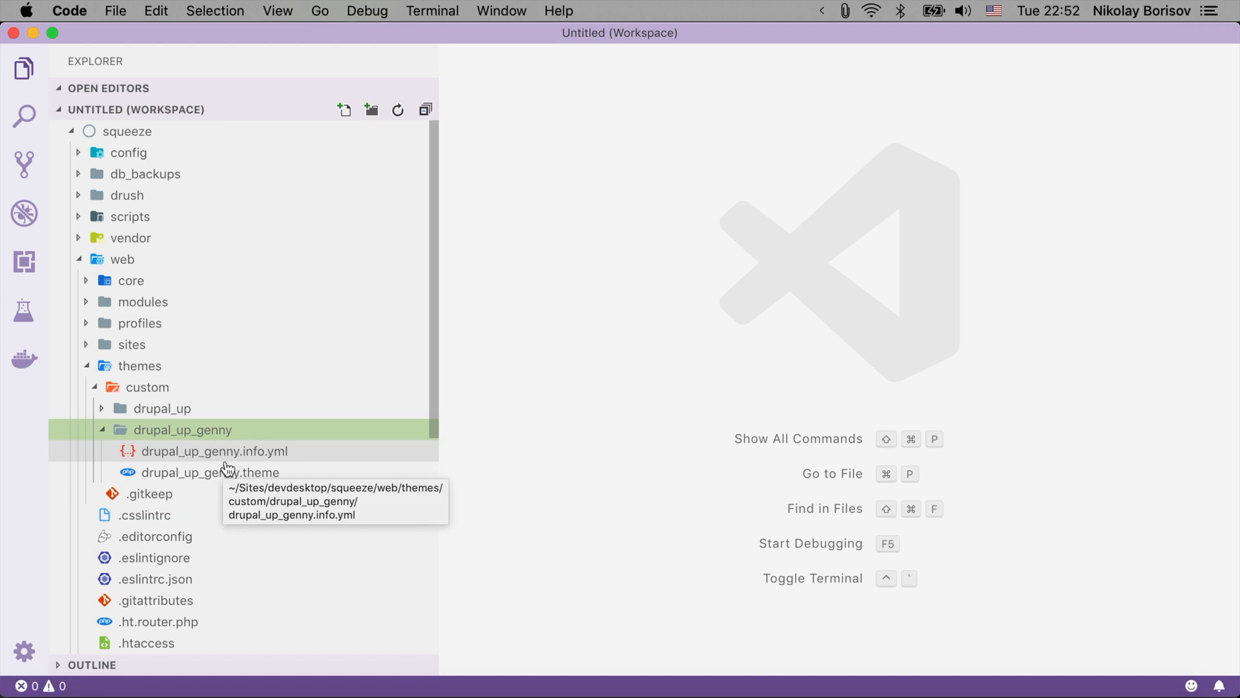
double_click(214, 451)
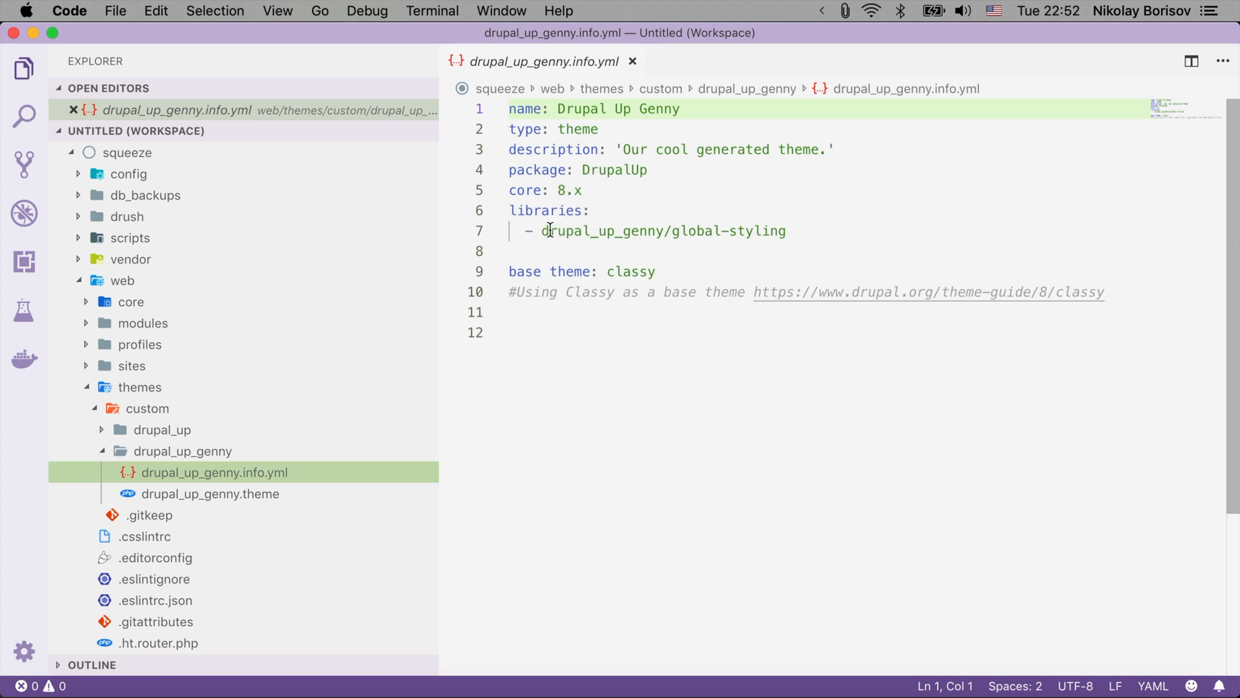
mouse_move(282, 451)
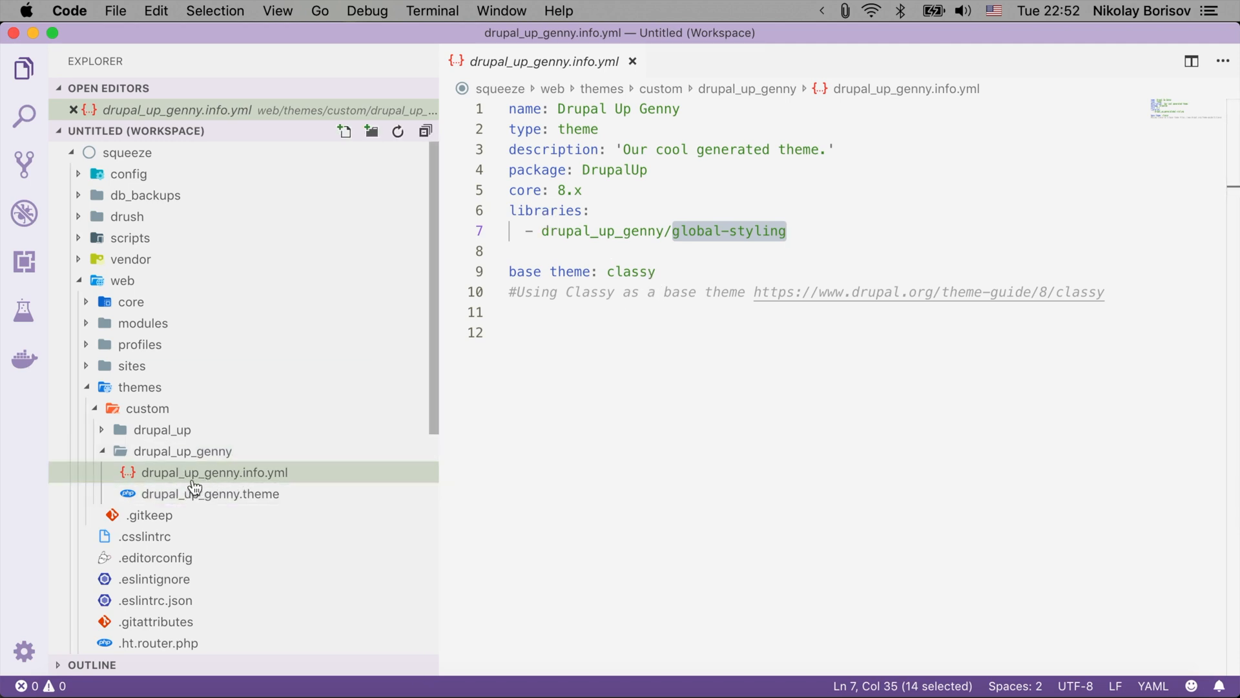
mouse_move(235, 483)
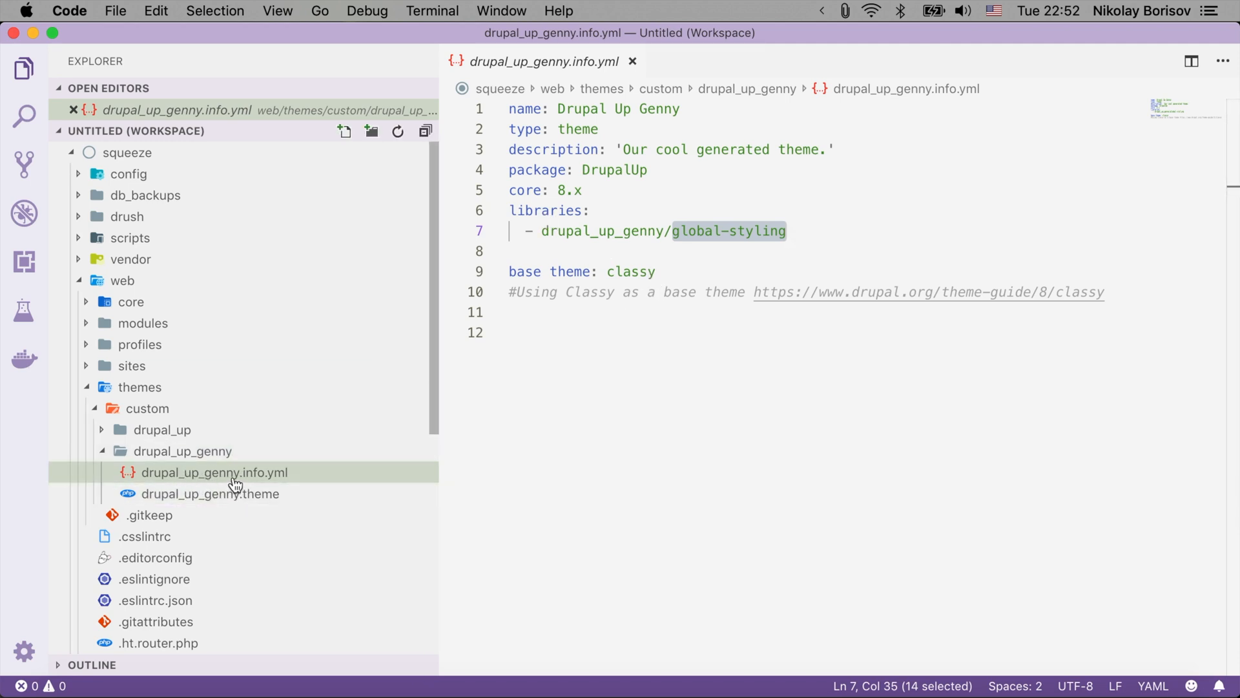
mouse_move(214, 472)
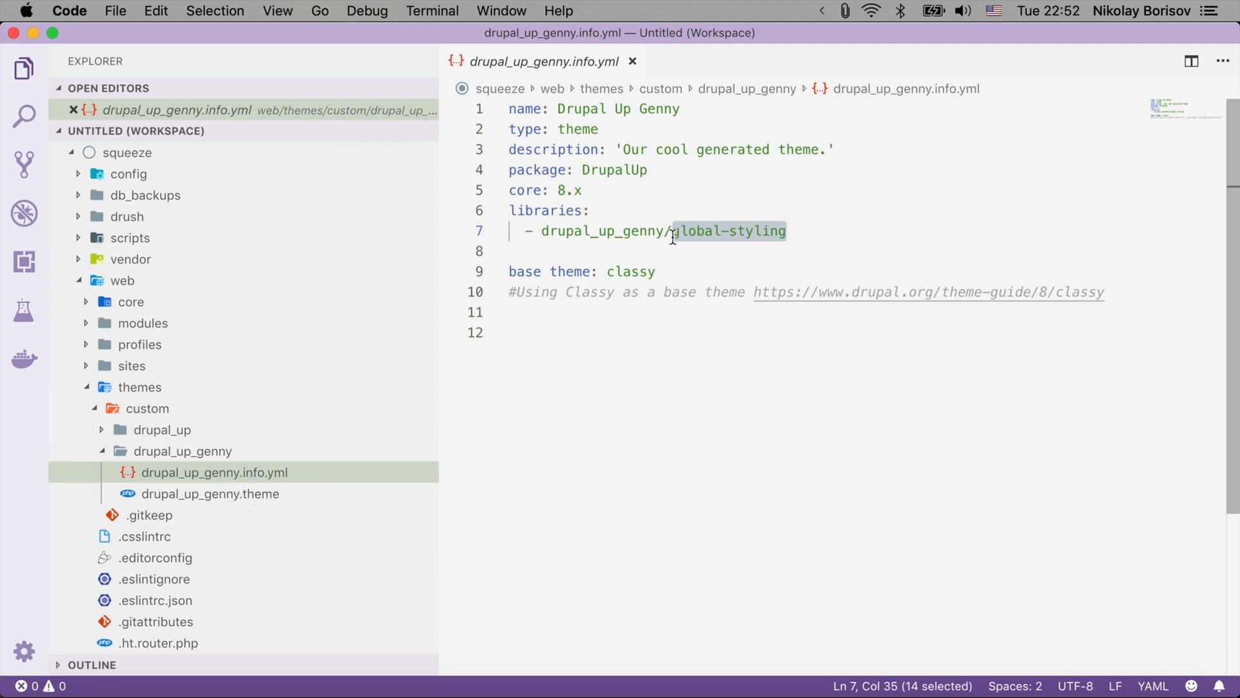
mouse_move(823, 255)
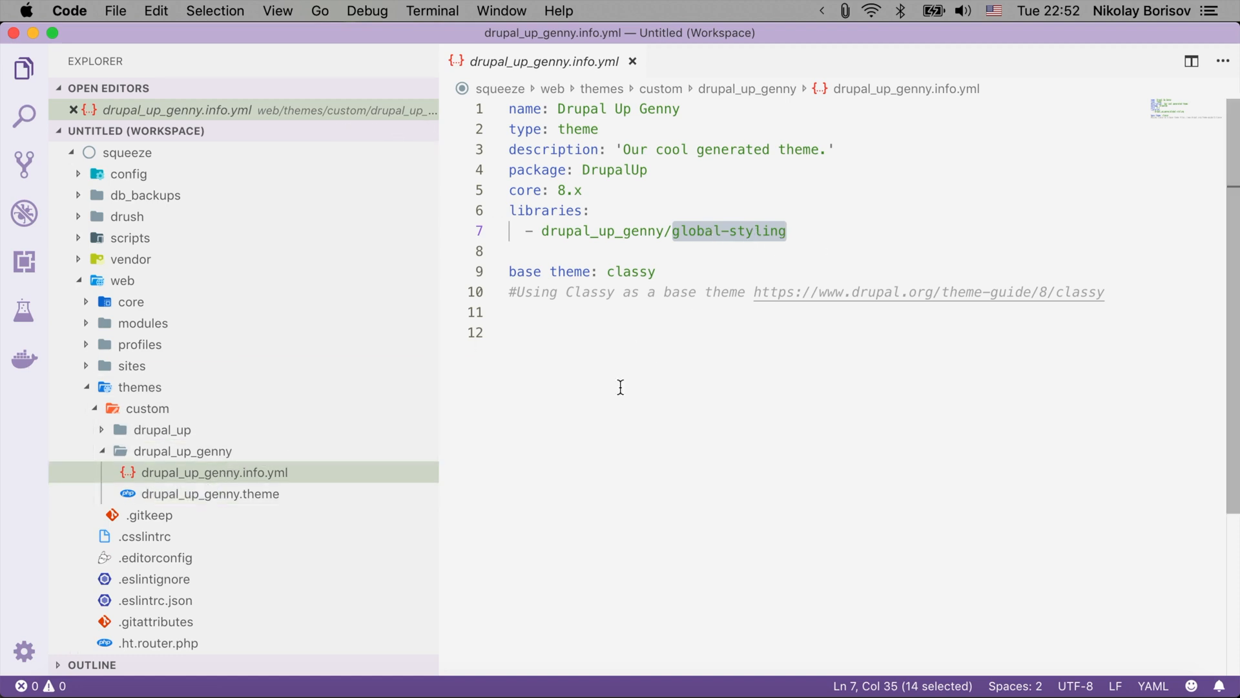
mouse_move(210, 494)
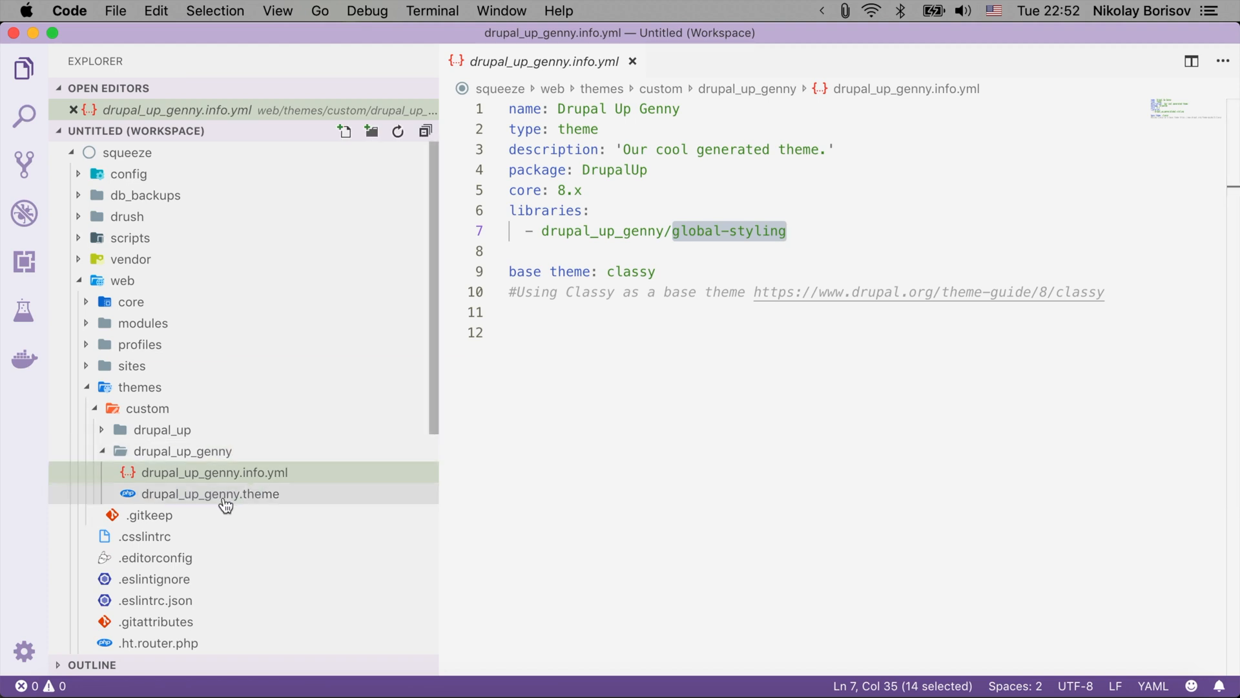
mouse_move(210, 494)
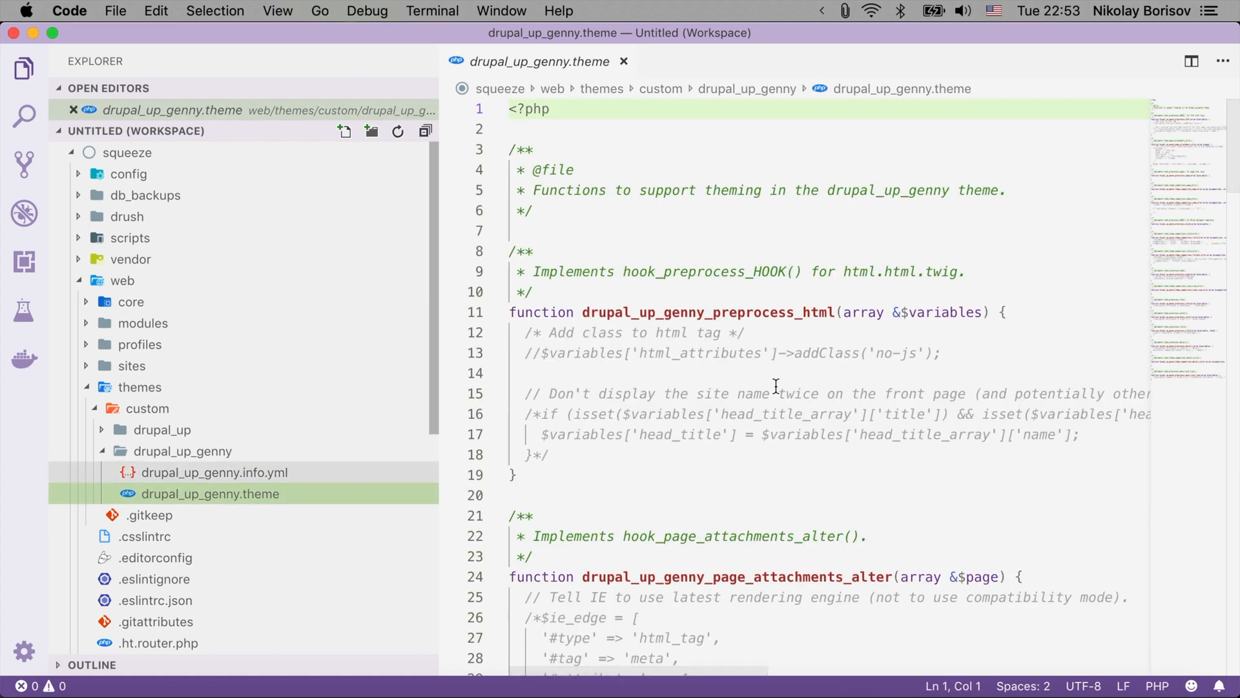
- Open drupal_up_genny.theme and scroll through its page, node, views, form and field hooks
double_click(625, 311)
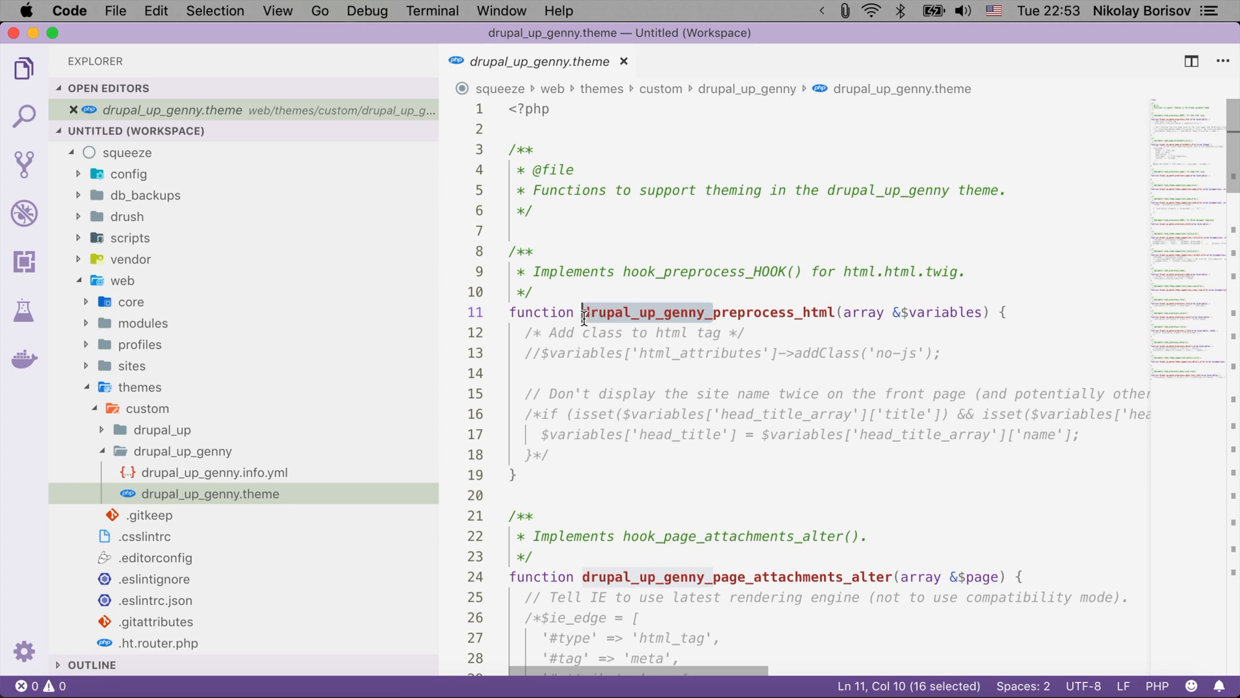
scroll(down, 3)
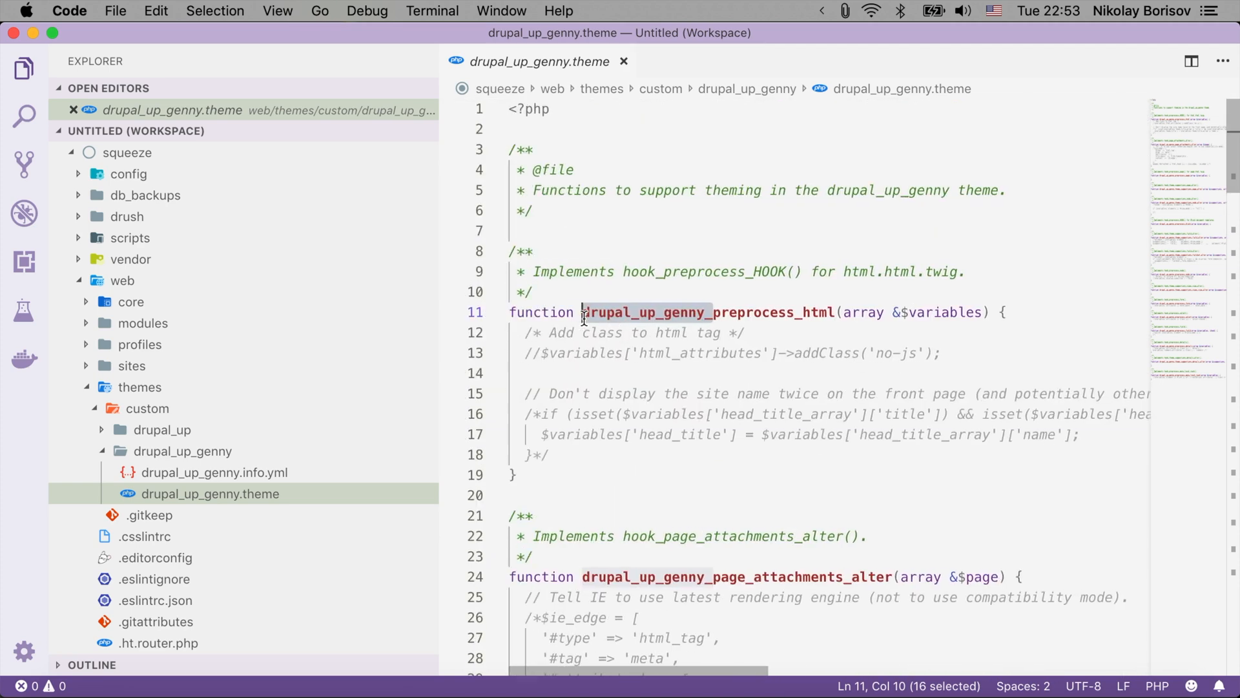
scroll(down, 3)
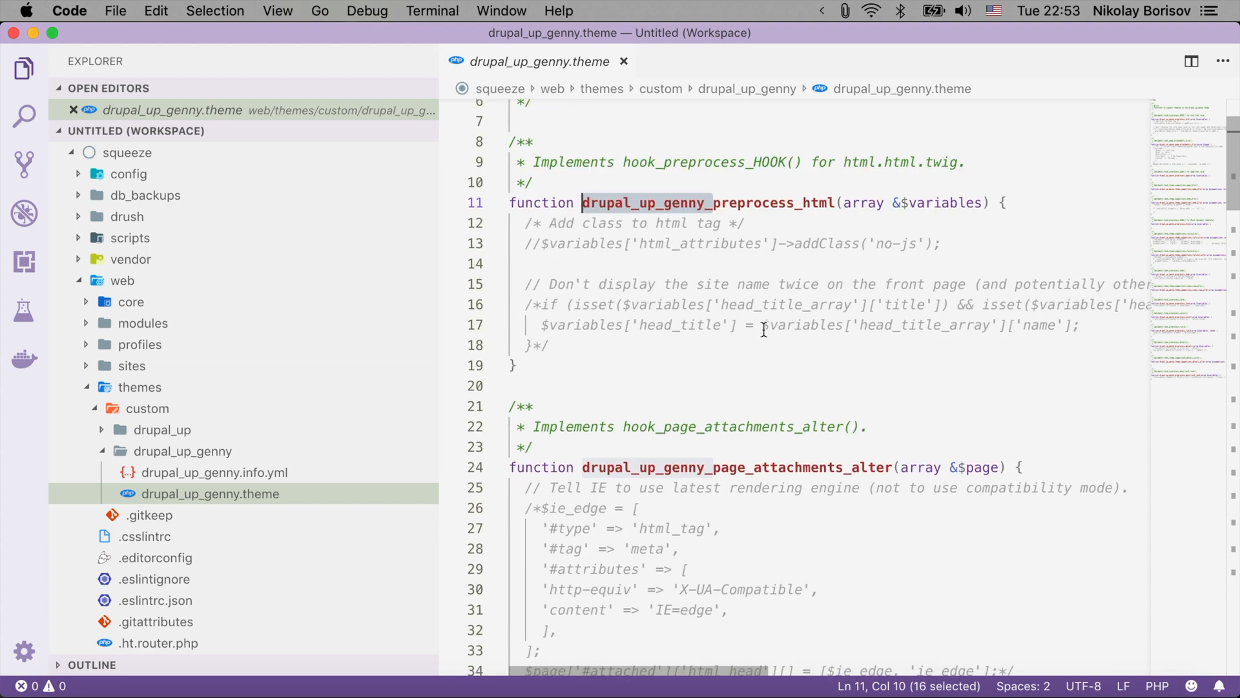
mouse_move(741, 489)
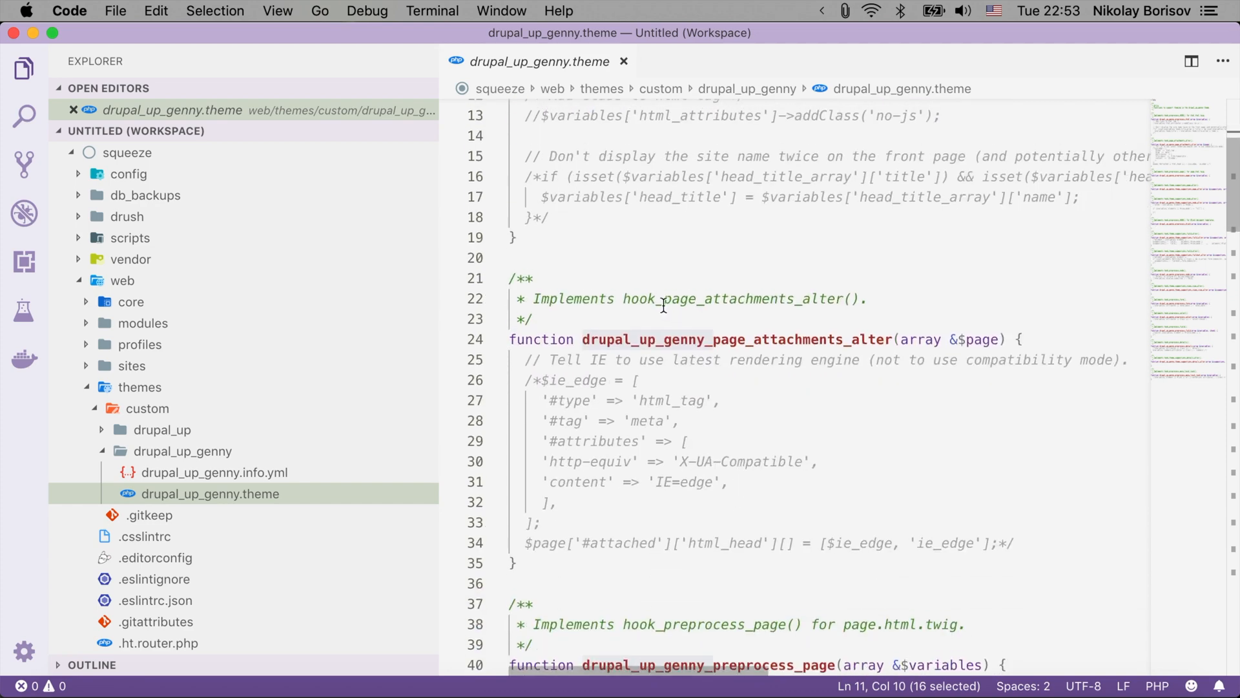
scroll(down, 3)
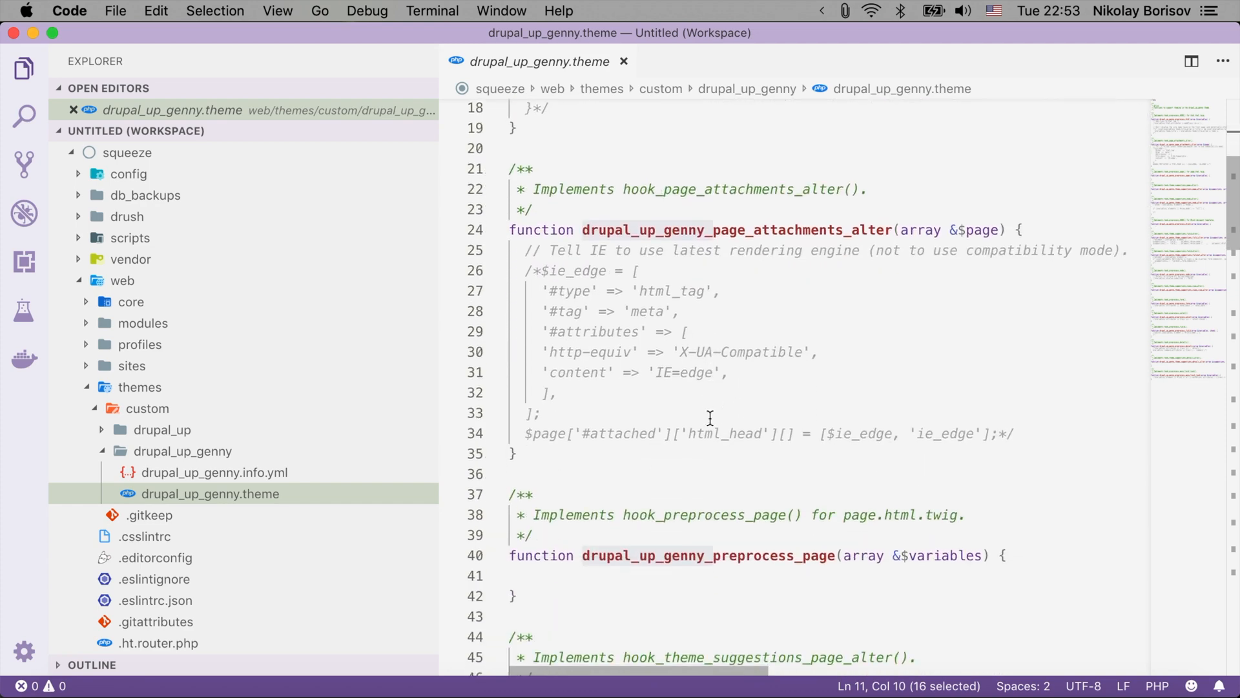
scroll(down, 3)
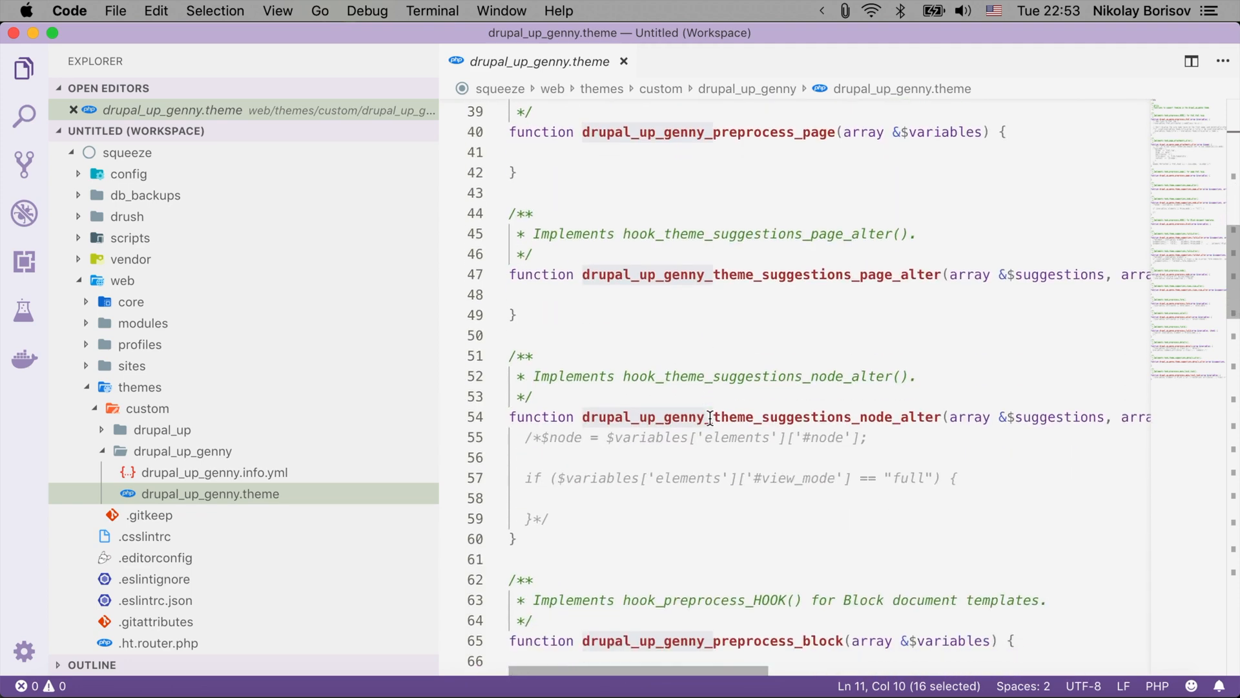
scroll(down, 3)
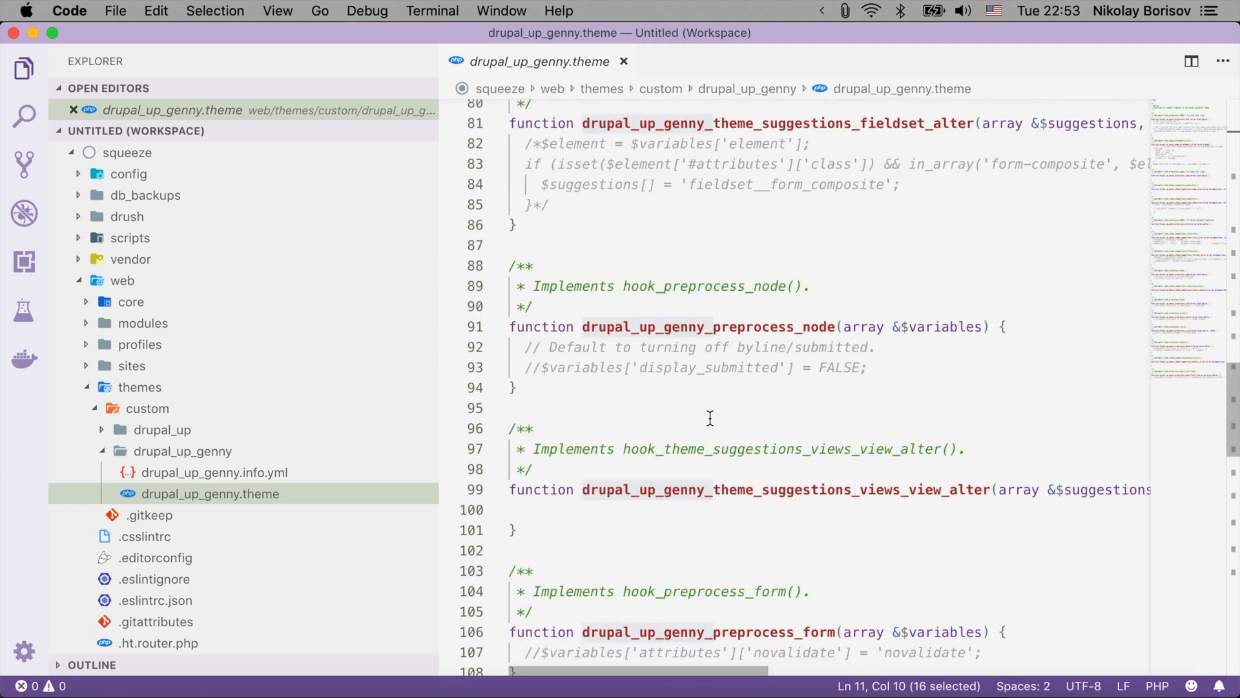
scroll(down, 3)
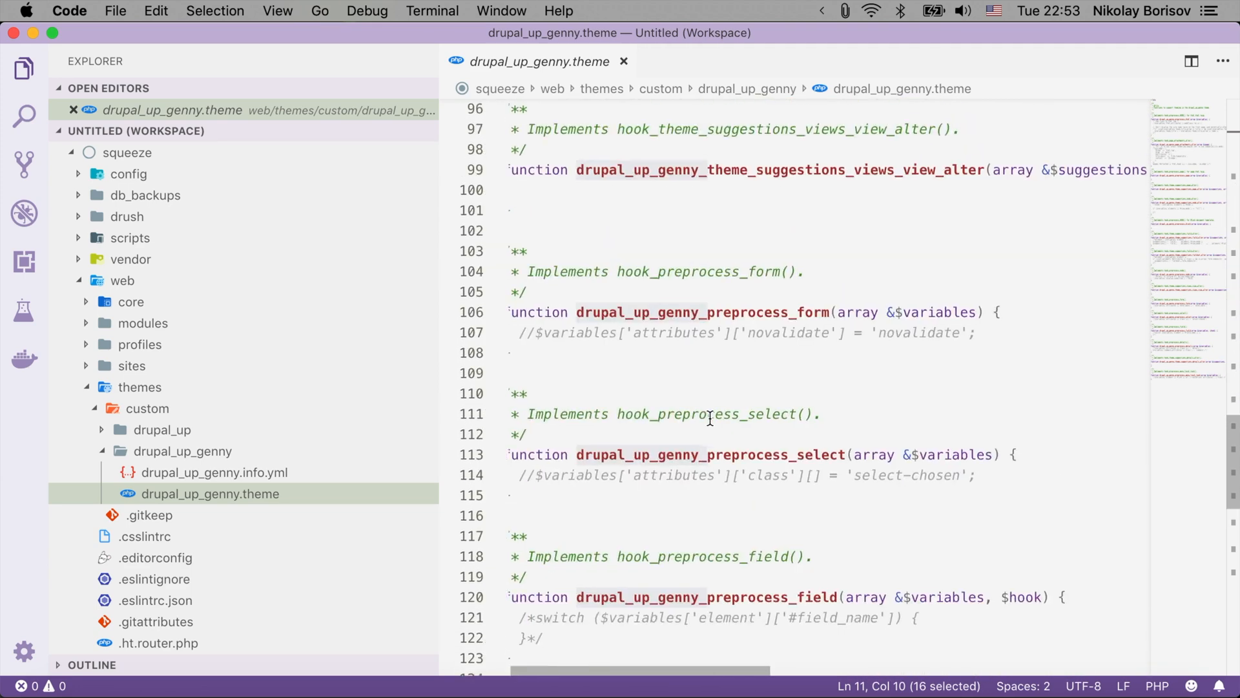